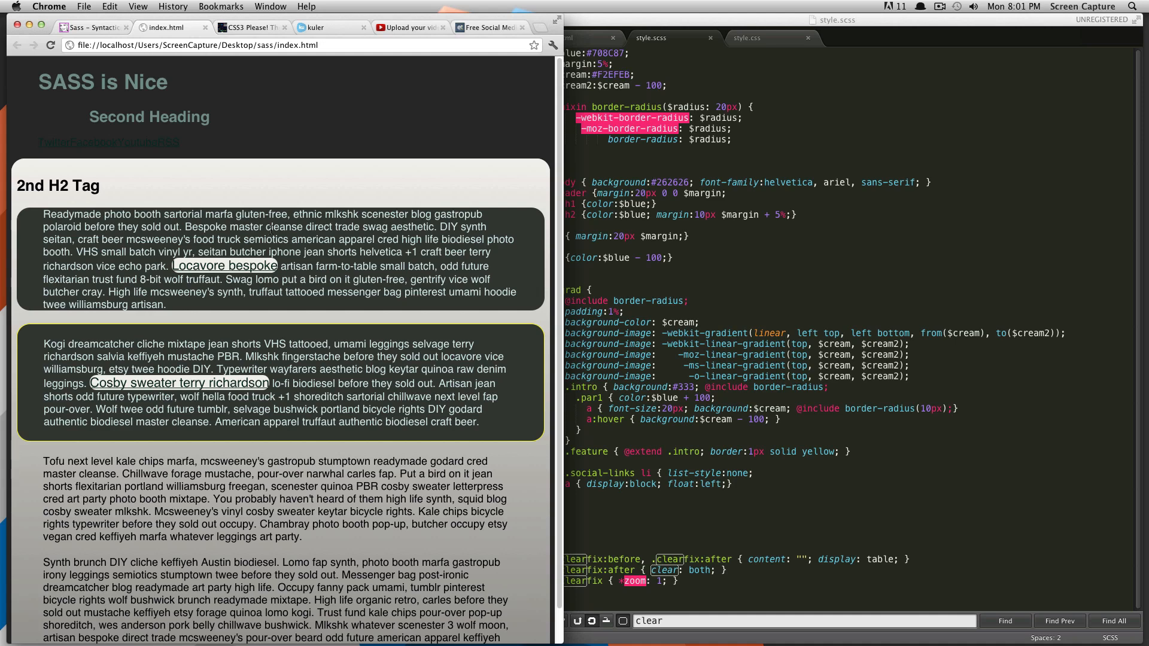
pyautogui.moveTo(333, 204)
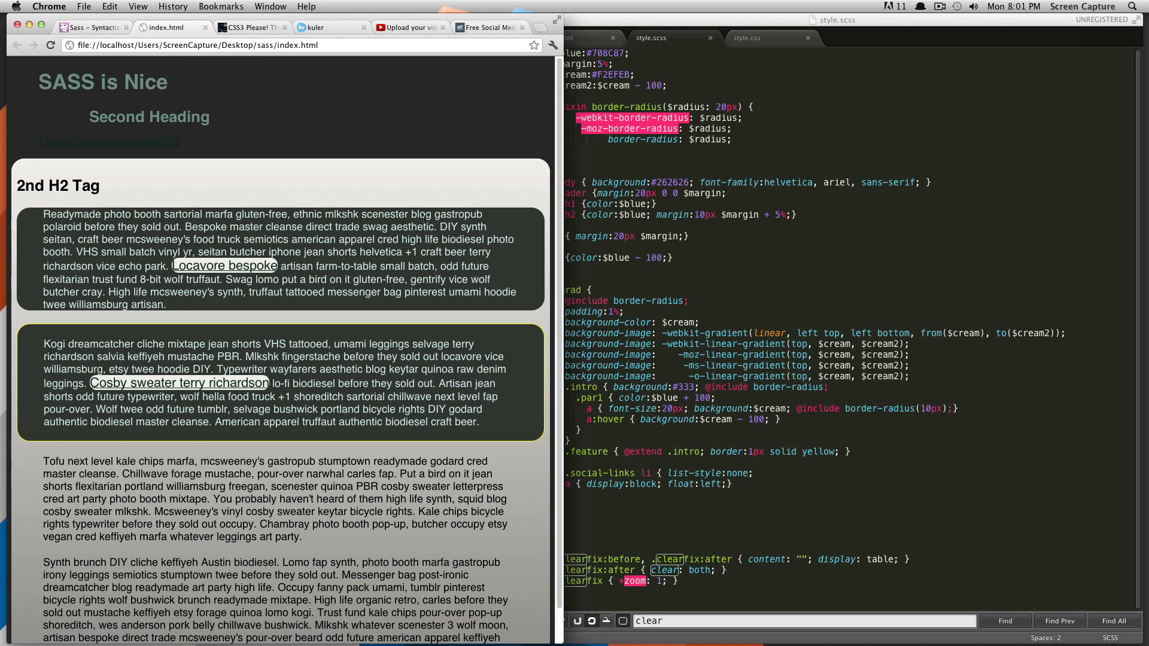
pyautogui.moveTo(517, 275)
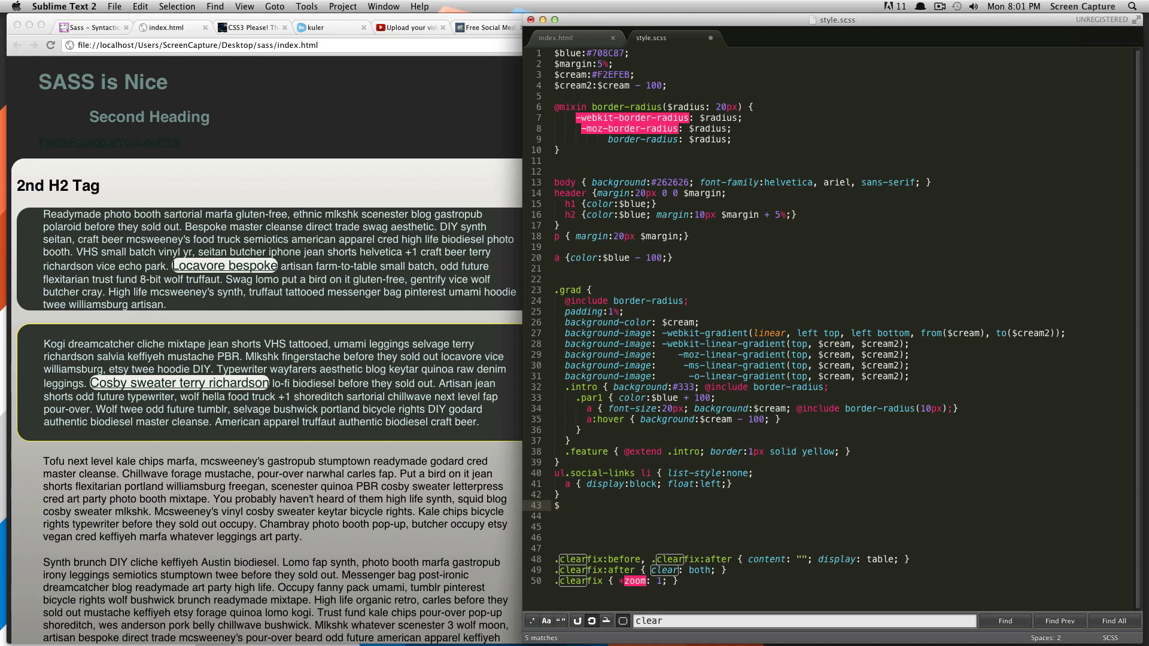
# Switch to Chrome to view the Sass demo page's inline social links
pyautogui.press('Backspace')
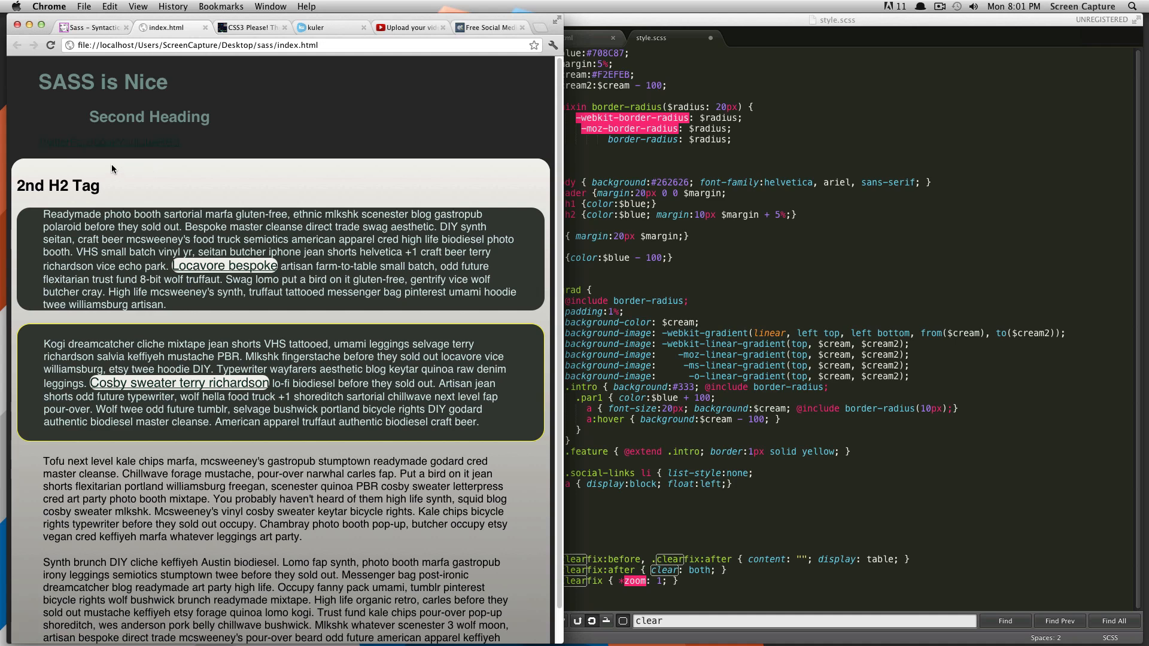
pyautogui.moveTo(170, 155)
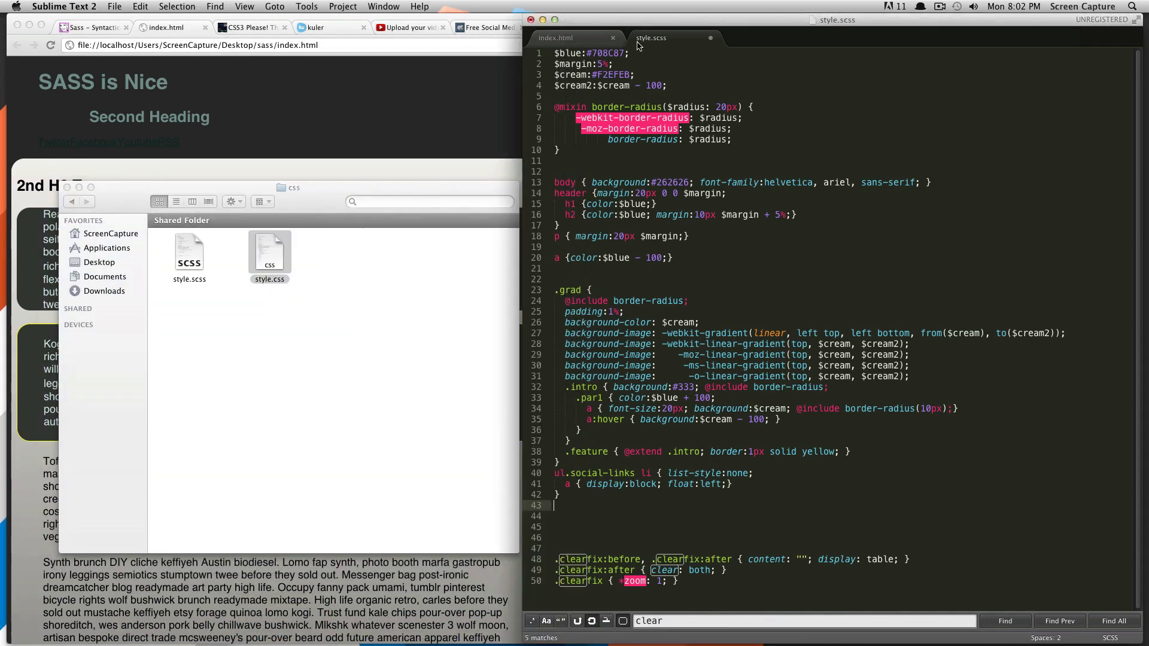
# Review index.html's social link list items and the img folder's facebook, rss, twitter, youtube icons
pyautogui.click(576, 37)
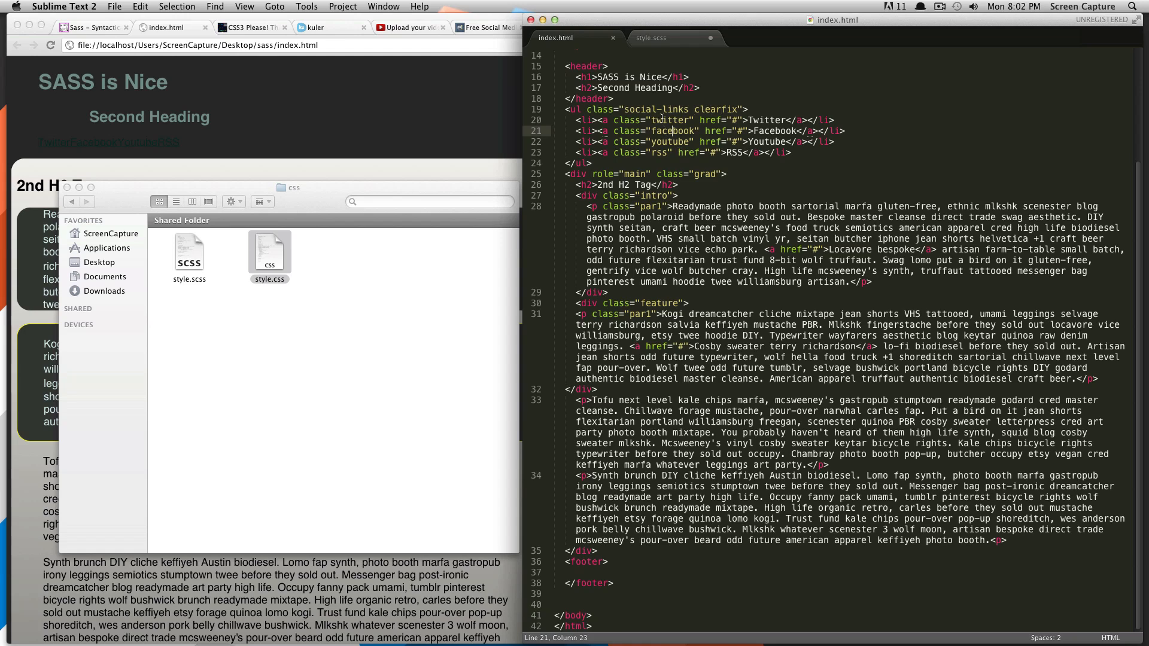
pyautogui.moveTo(660, 121); pyautogui.dragTo(674, 141)
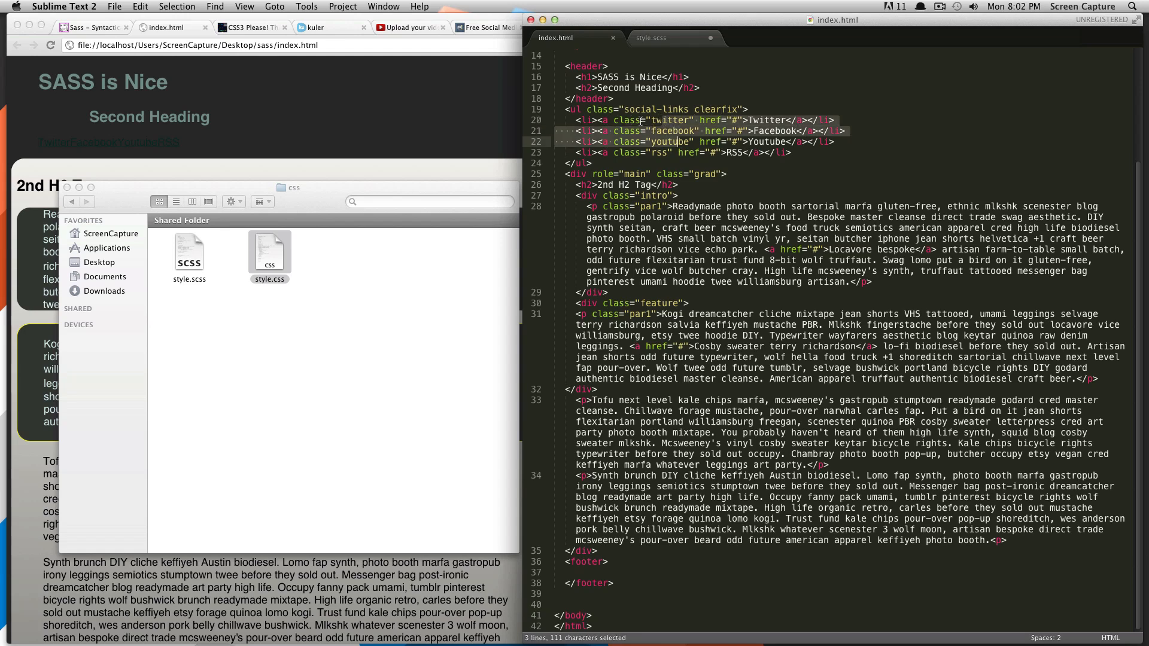
pyautogui.click(658, 152)
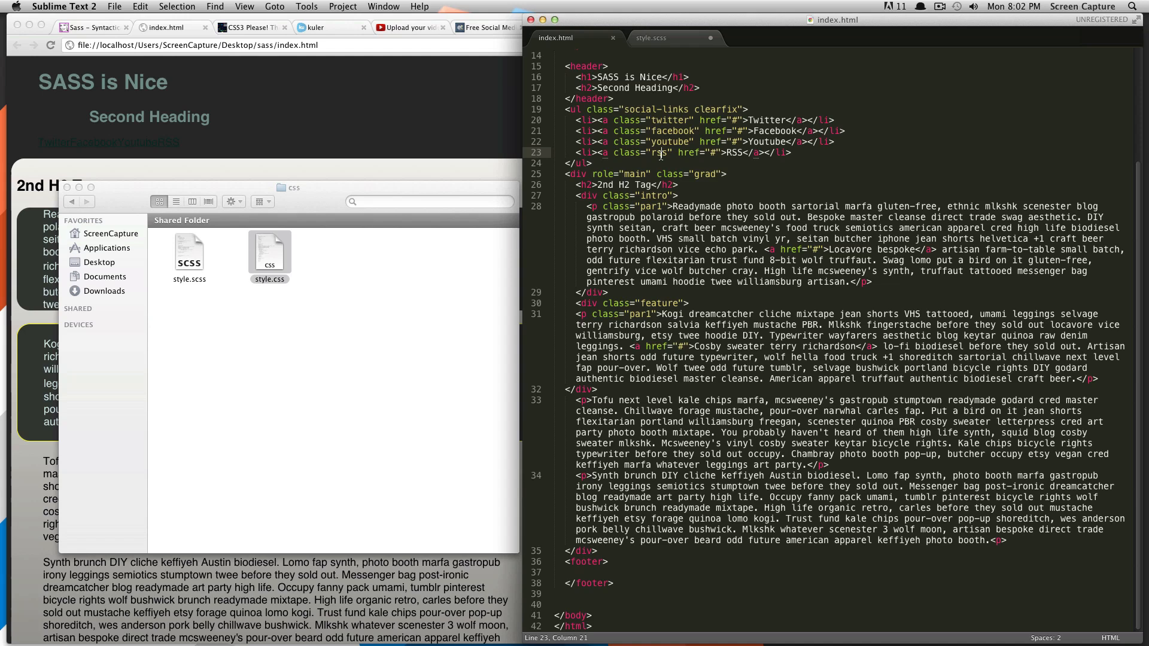
pyautogui.click(268, 252)
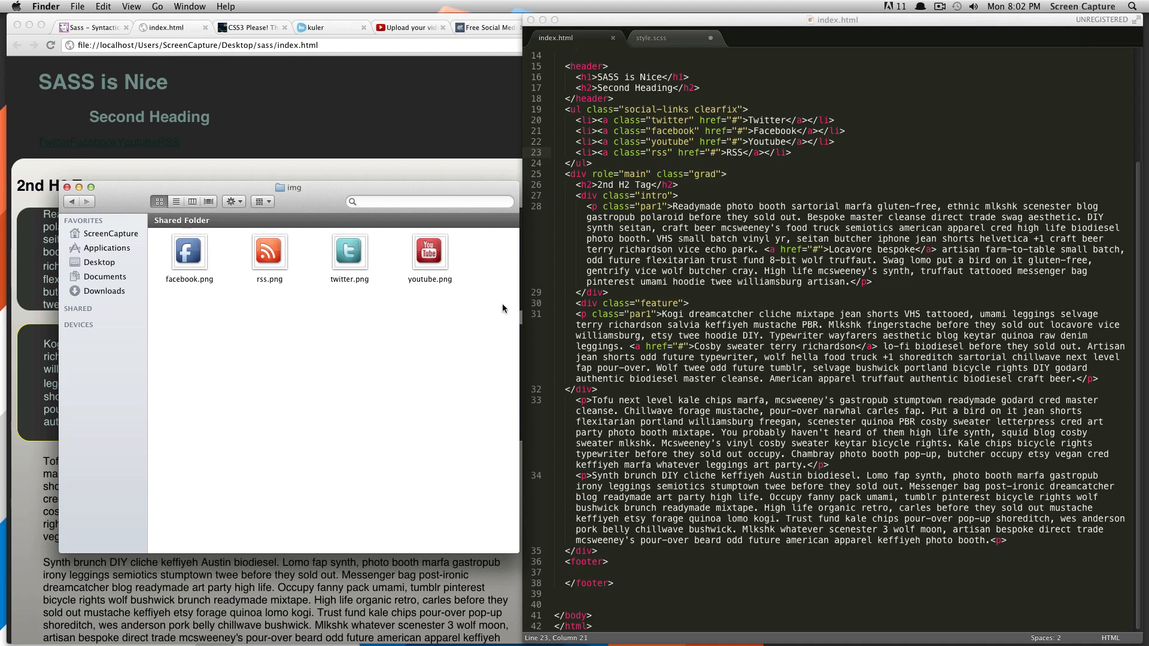
pyautogui.moveTo(480, 257)
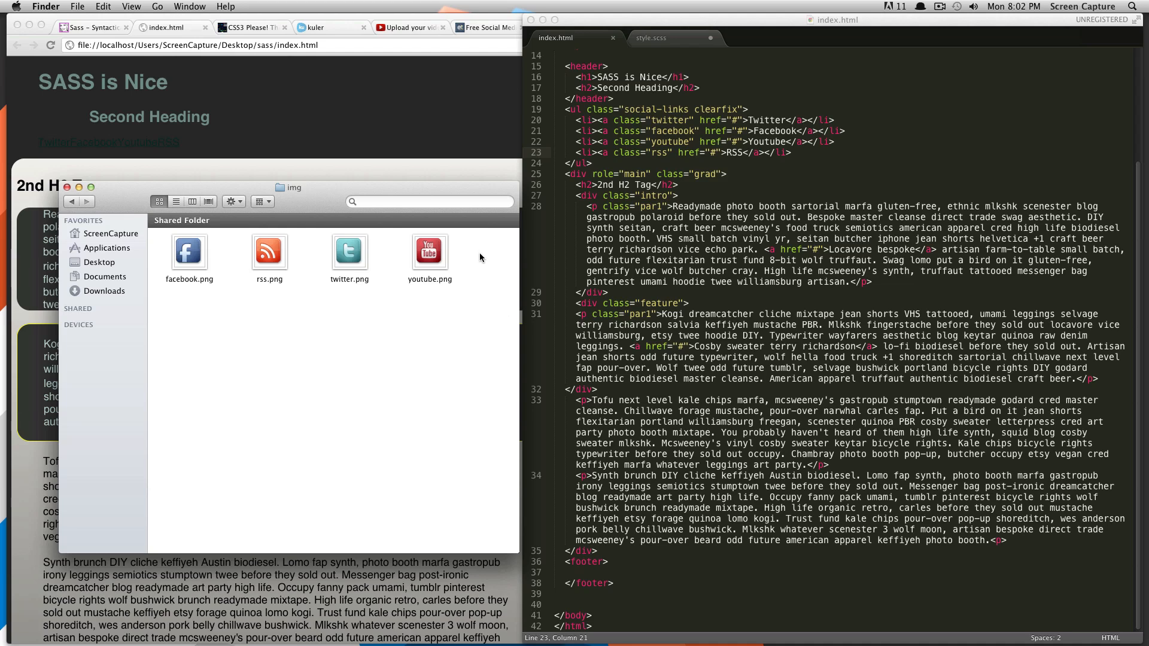
pyautogui.moveTo(478, 252)
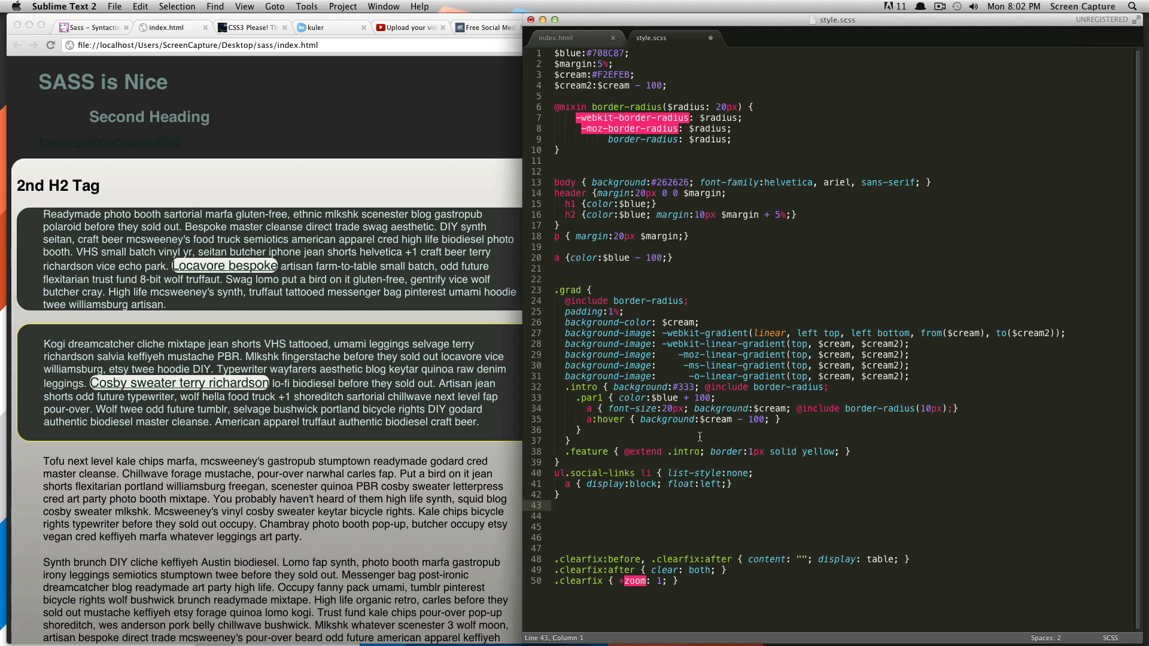
# Add $icons:(twitter,facebook,youtube,rss); on line 43 of style.scss and save
pyautogui.write('$icons')
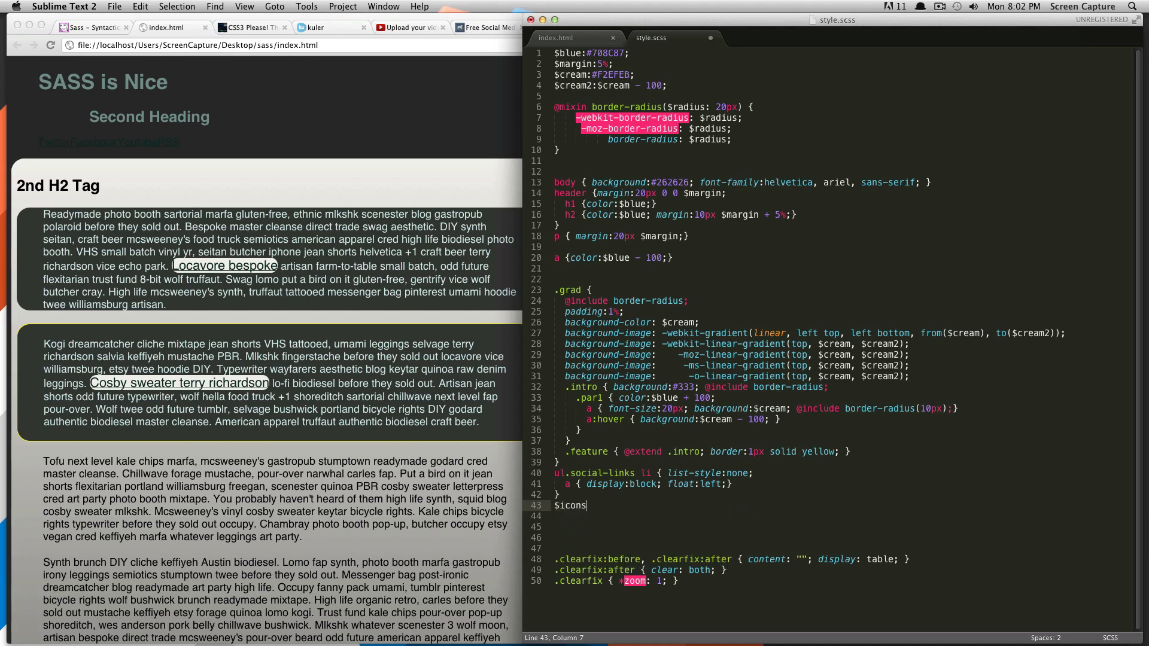
pyautogui.write(':;')
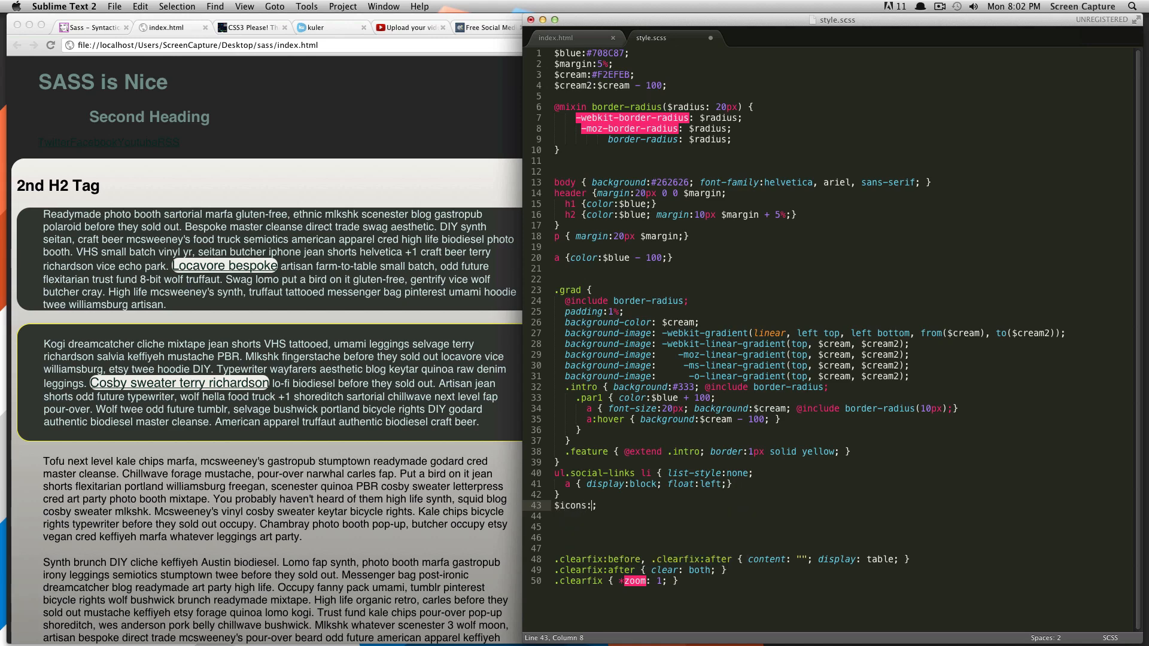
pyautogui.write('()')
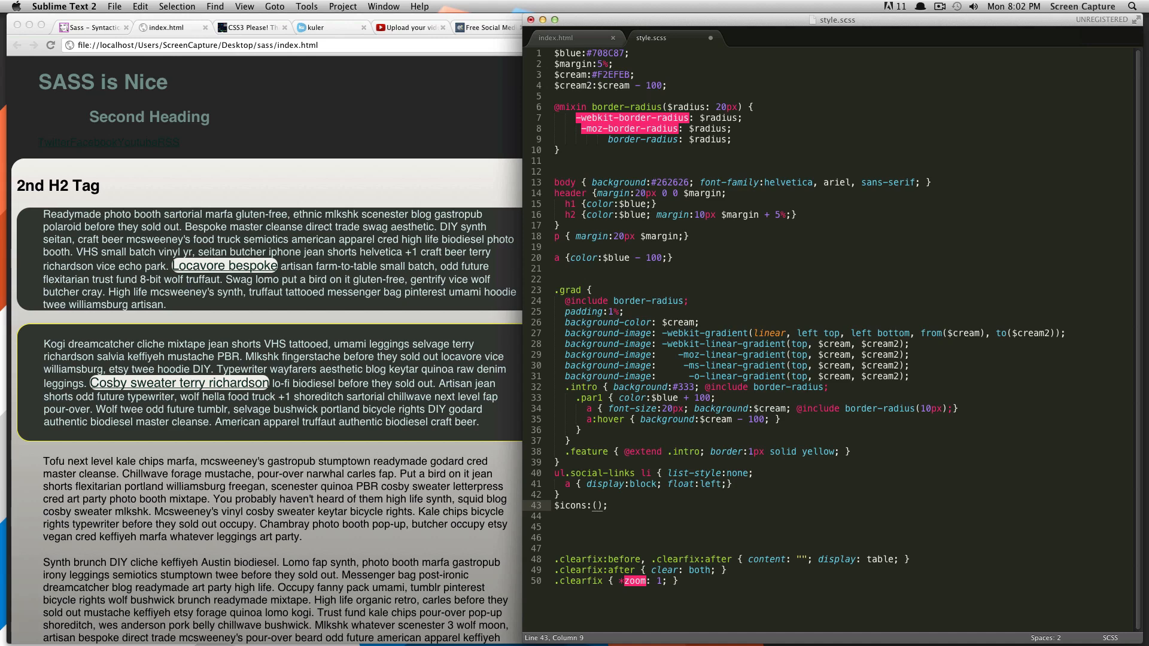
pyautogui.write('twit')
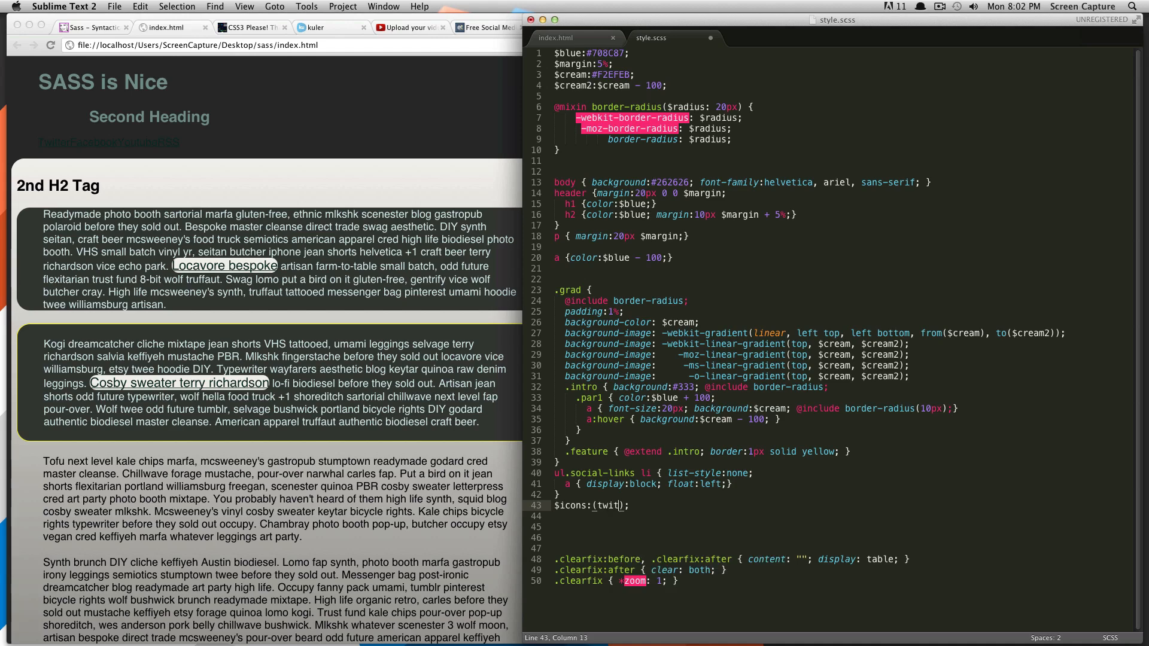
pyautogui.write('ter,facebook,')
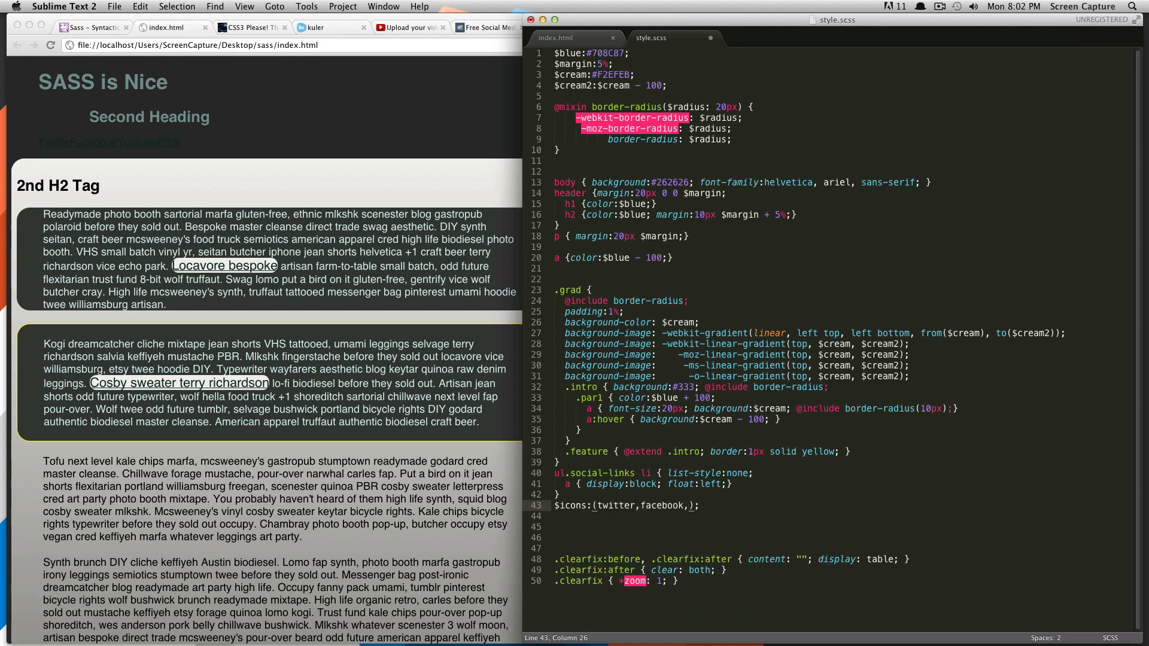
pyautogui.write('youtube,')
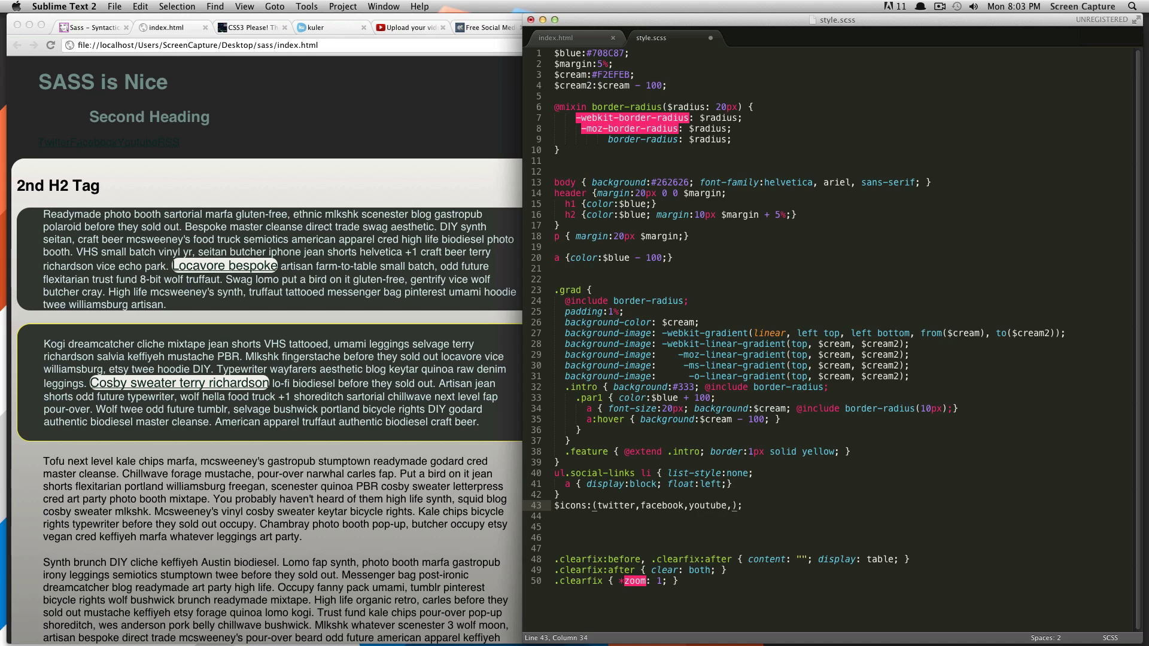
pyautogui.write('rss')
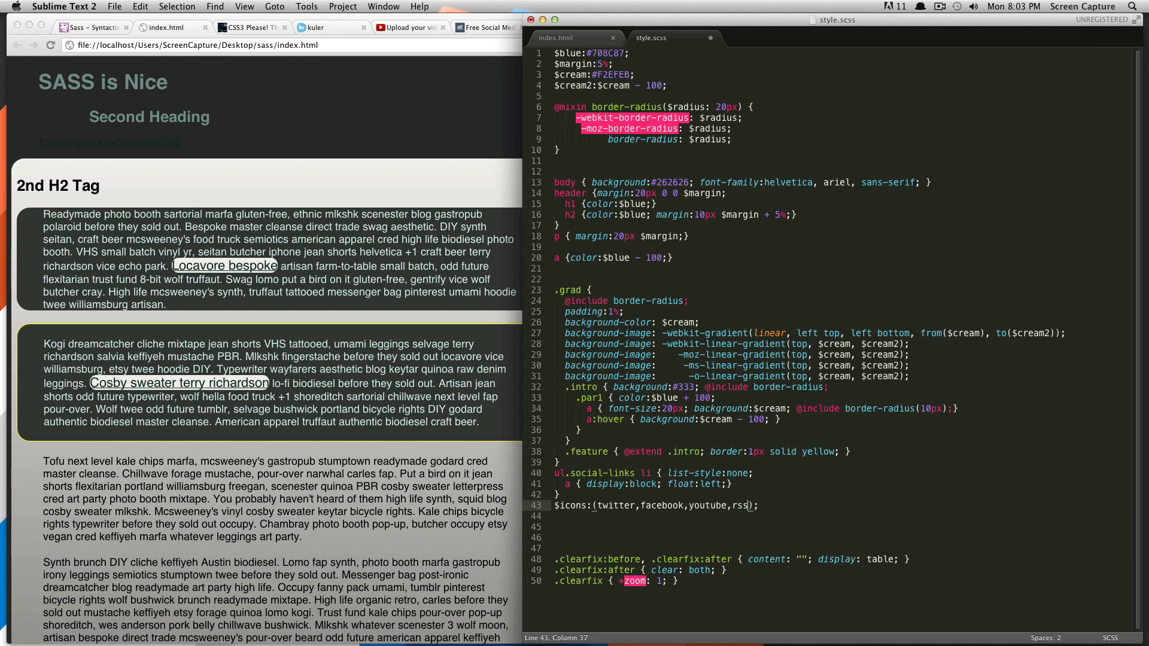
pyautogui.press('cmd+s')
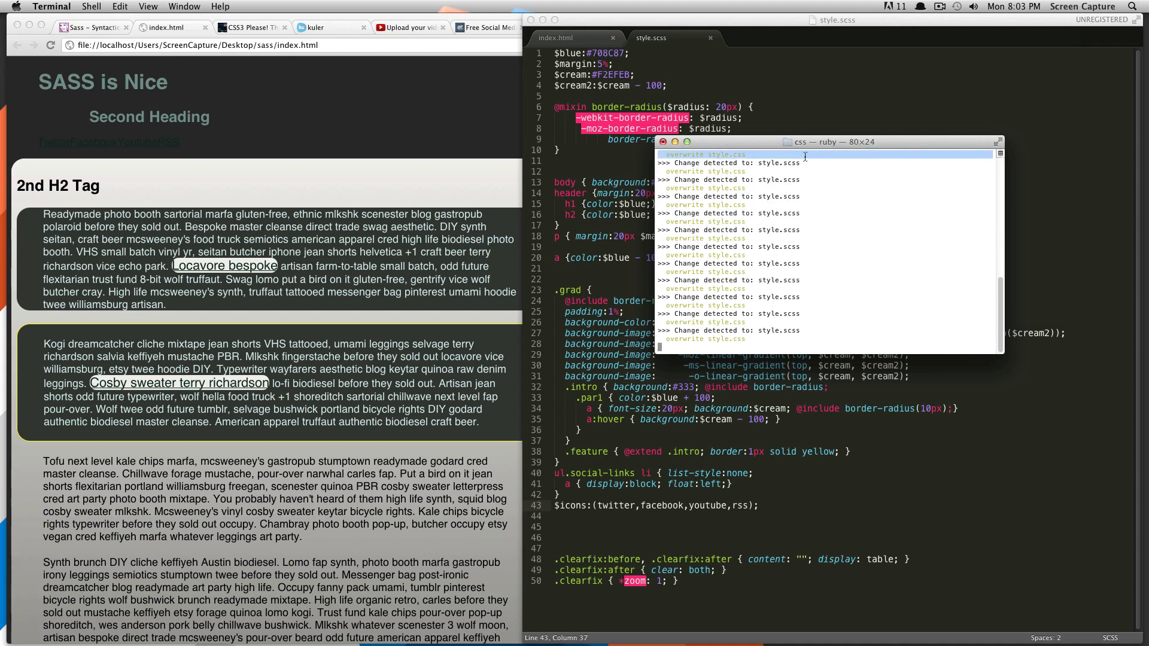
# Focus Terminal to read the Sass watcher's 'Change detected' output
pyautogui.click(809, 475)
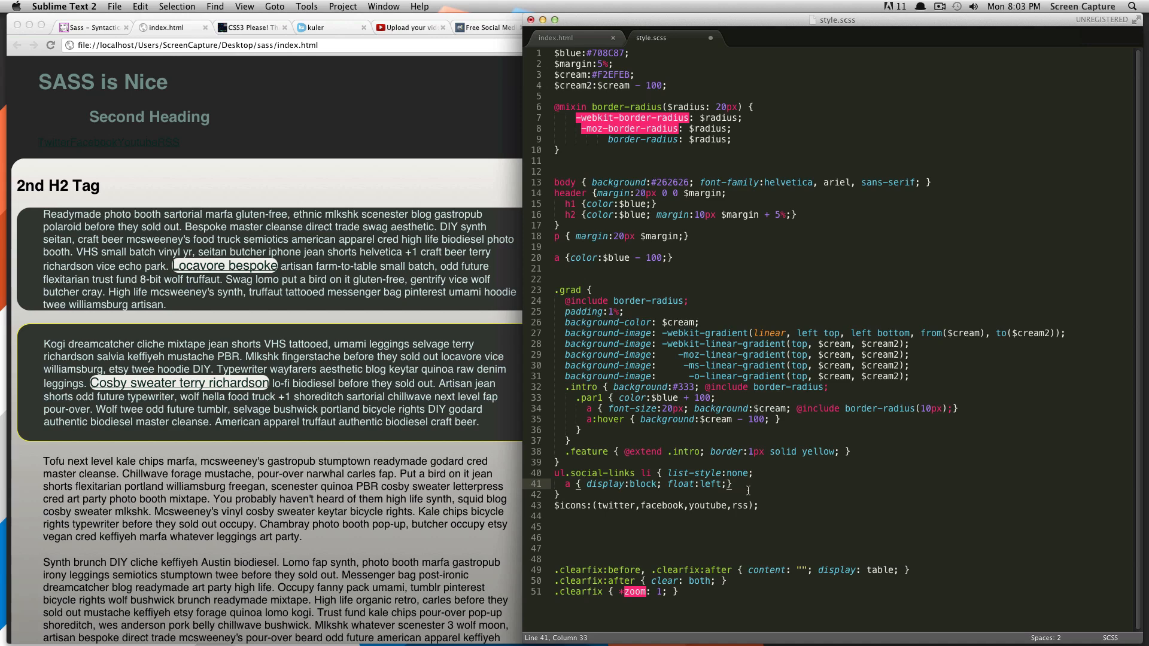
# Add width:65px and height:65px to the ul.social-links li a rule and save
pyautogui.write('width:;')
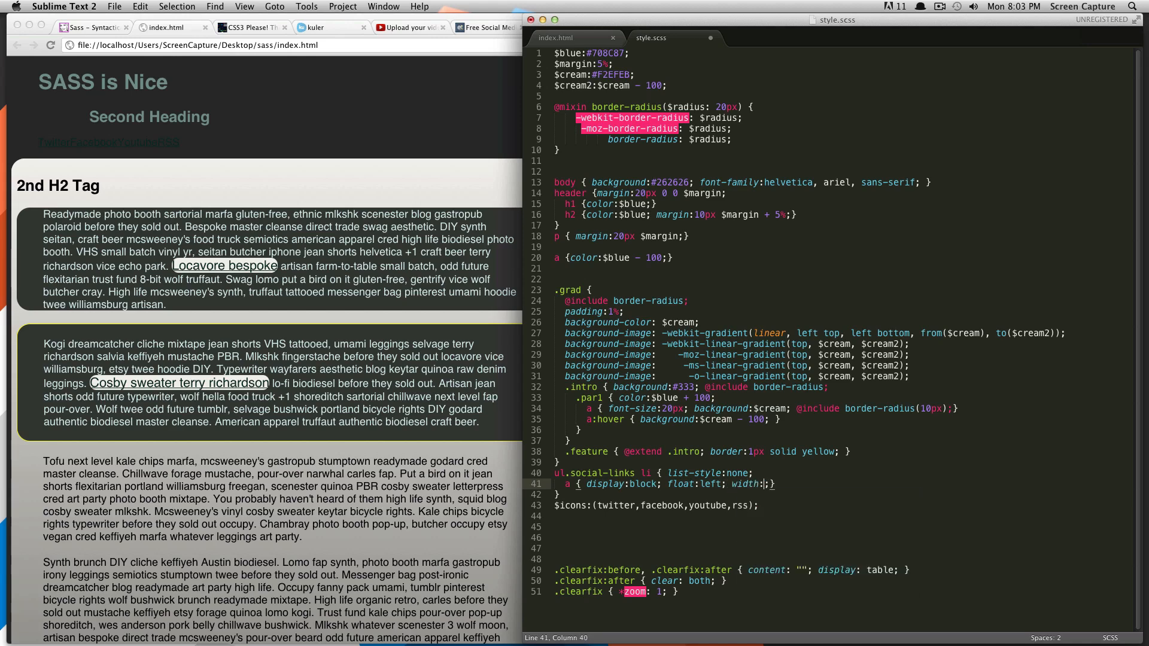
pyautogui.write('65px')
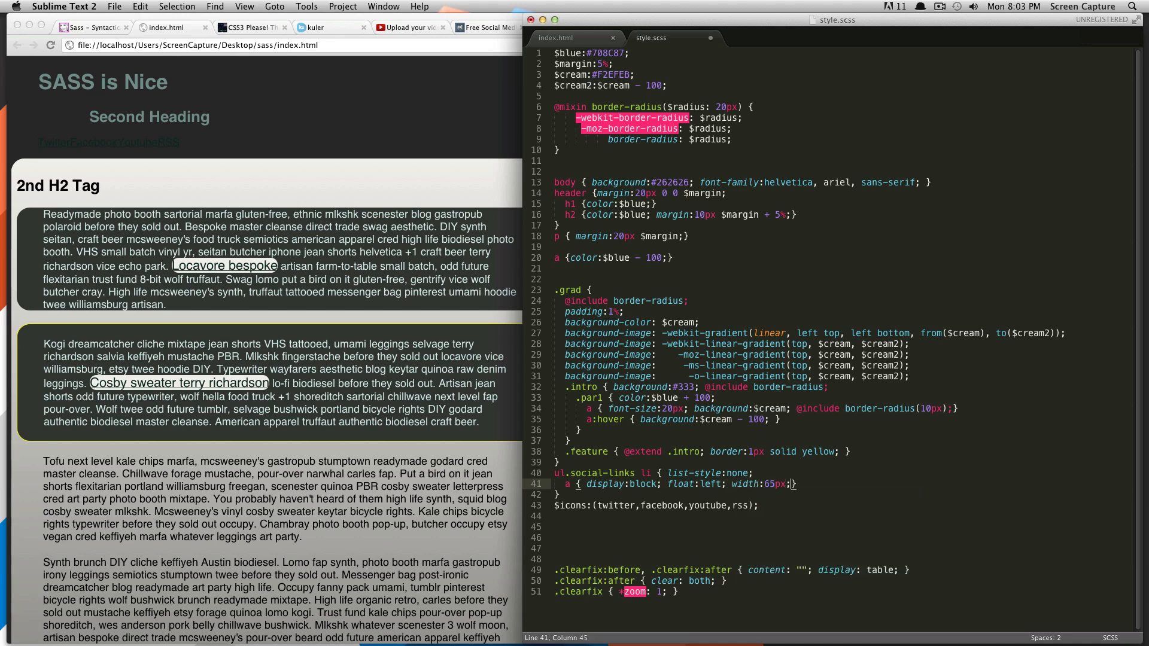
pyautogui.write('height:65ox;')
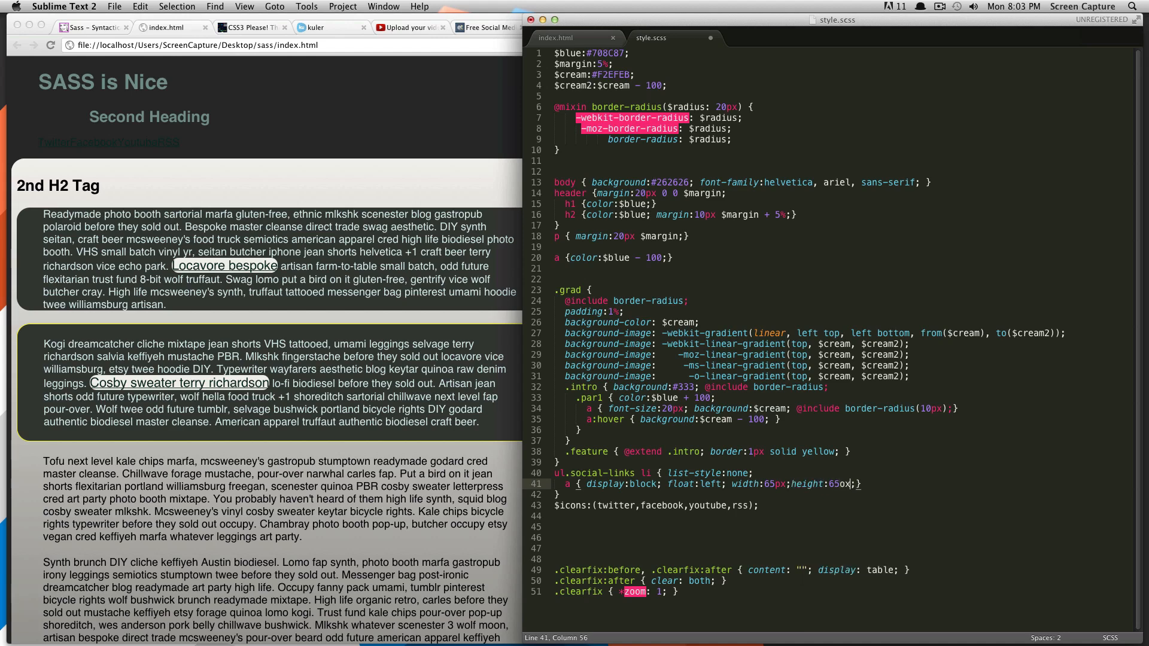
pyautogui.press('cmd+s')
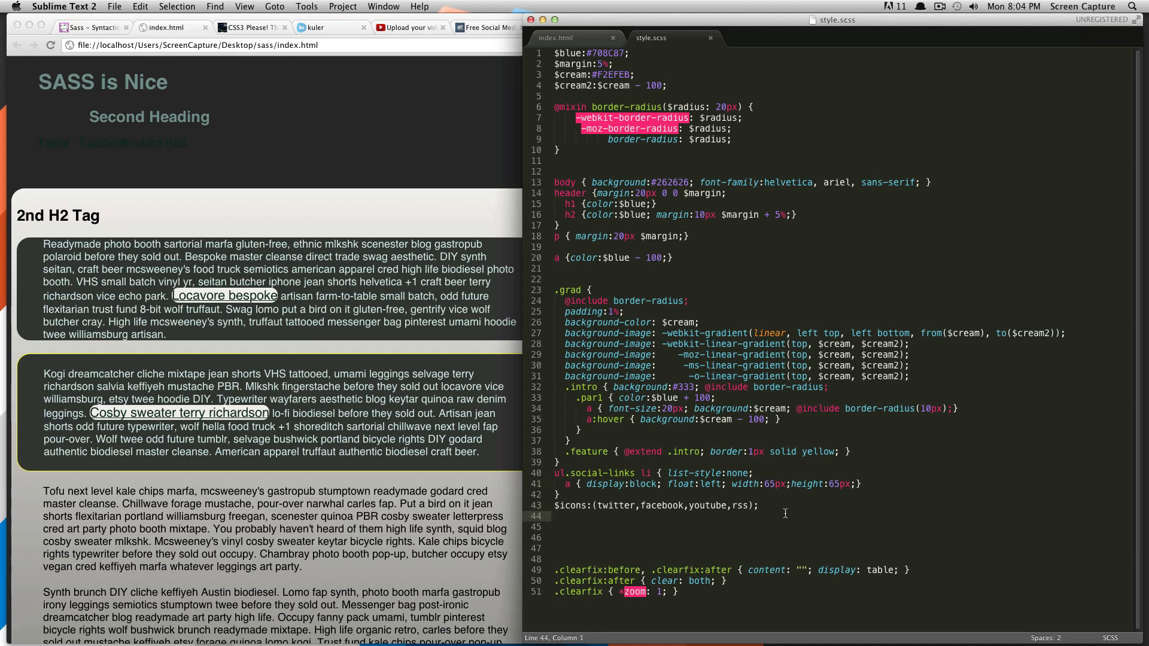
pyautogui.write('@')
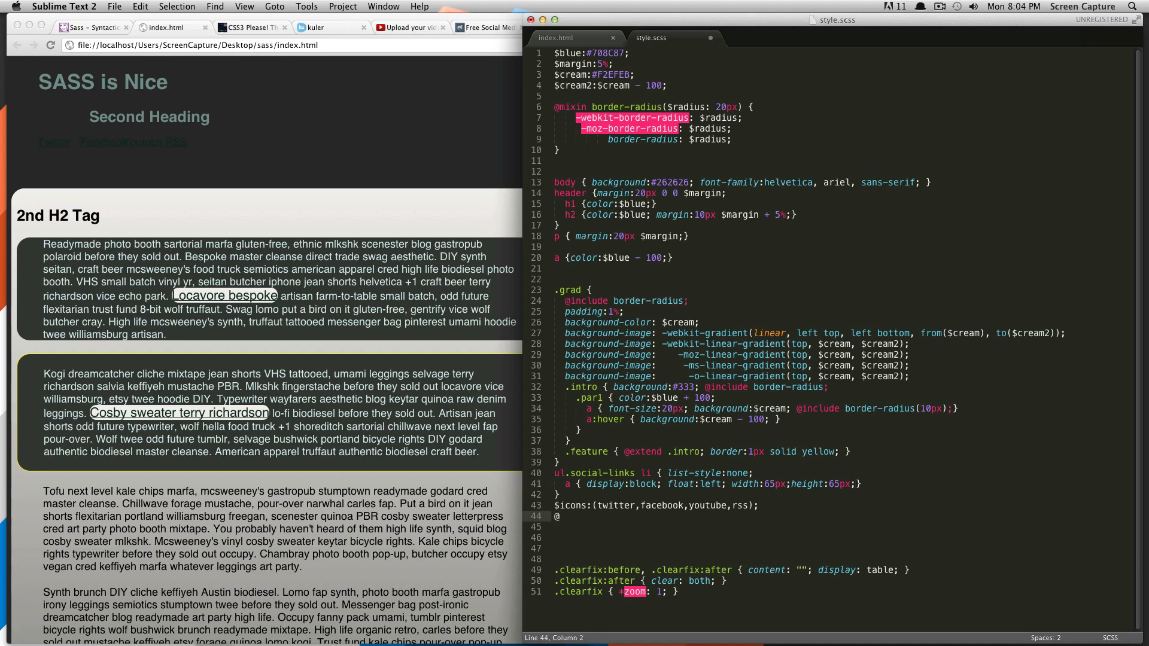
pyautogui.write('ea')
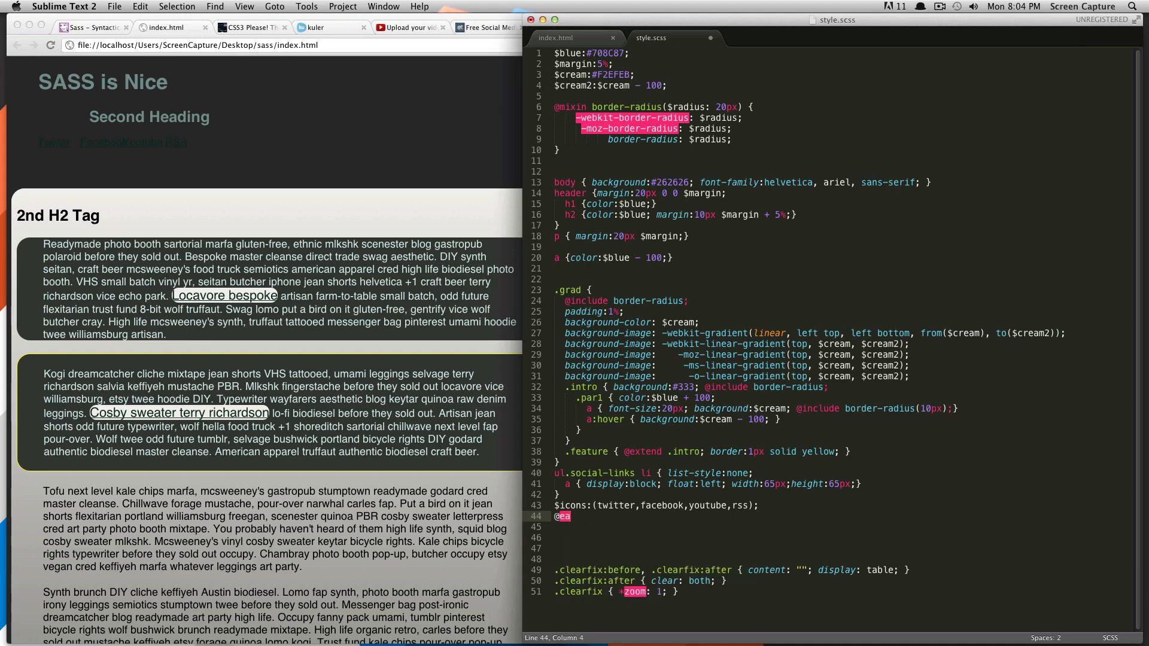
pyautogui.write('ch')
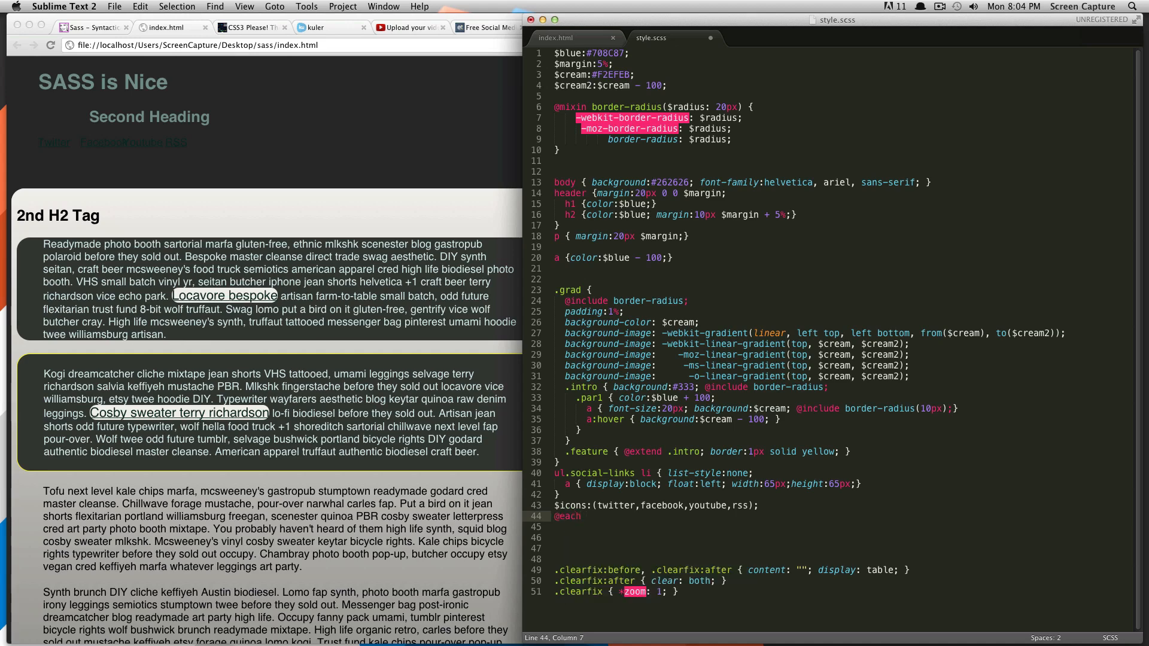
pyautogui.write('$')
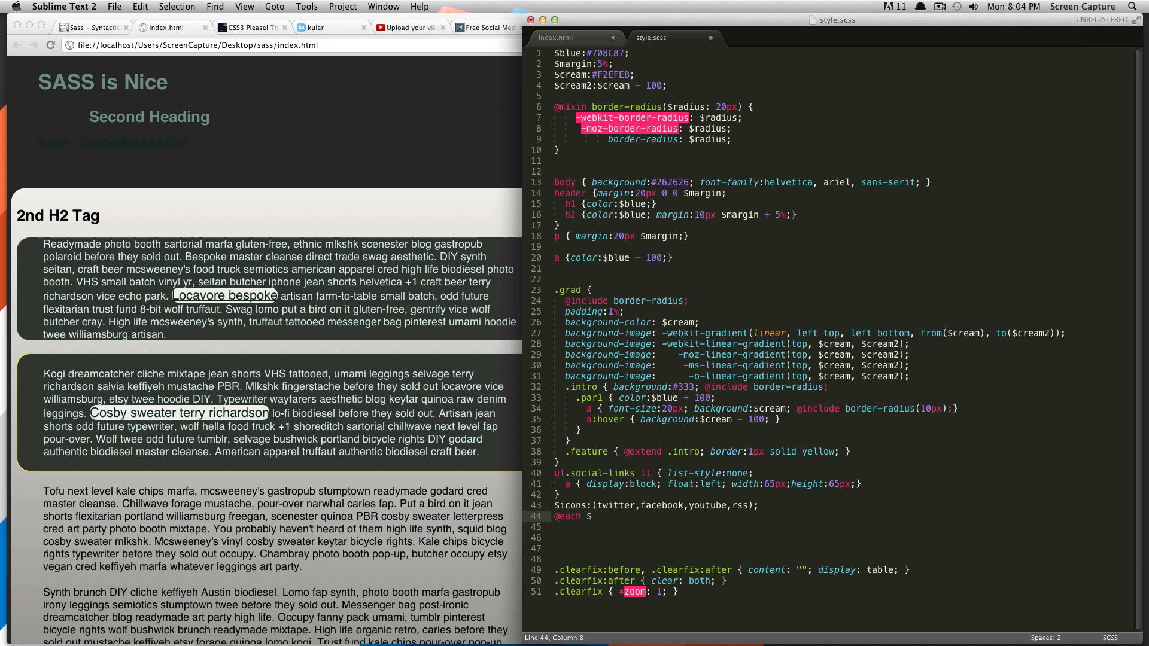
pyautogui.write('so')
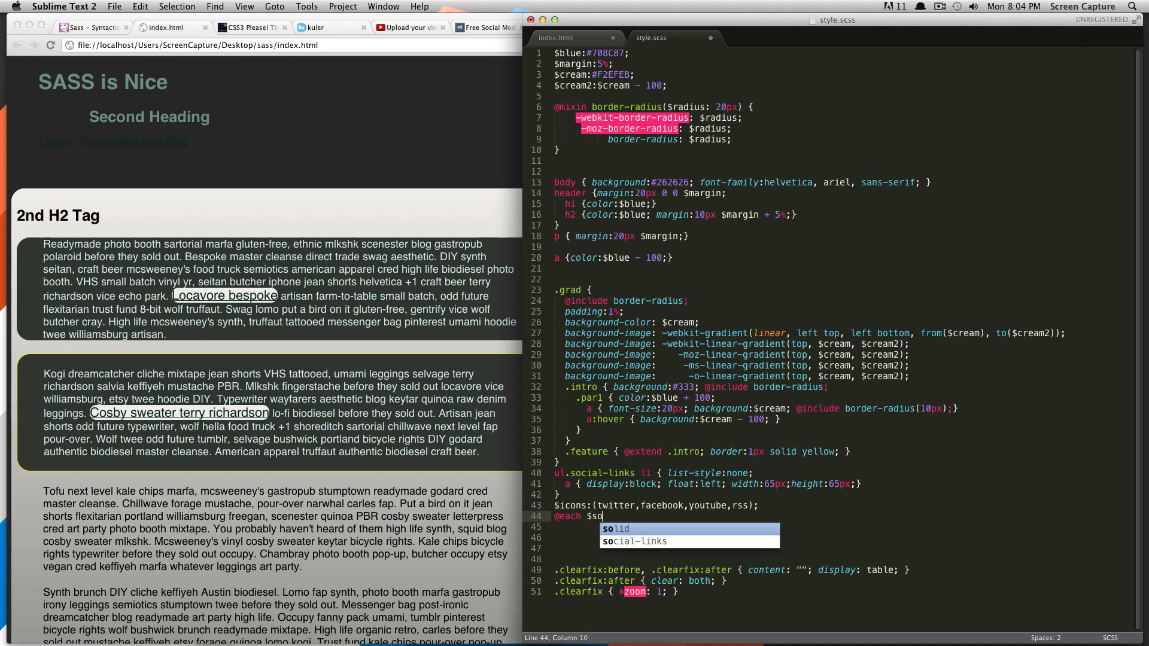
pyautogui.write('cial')
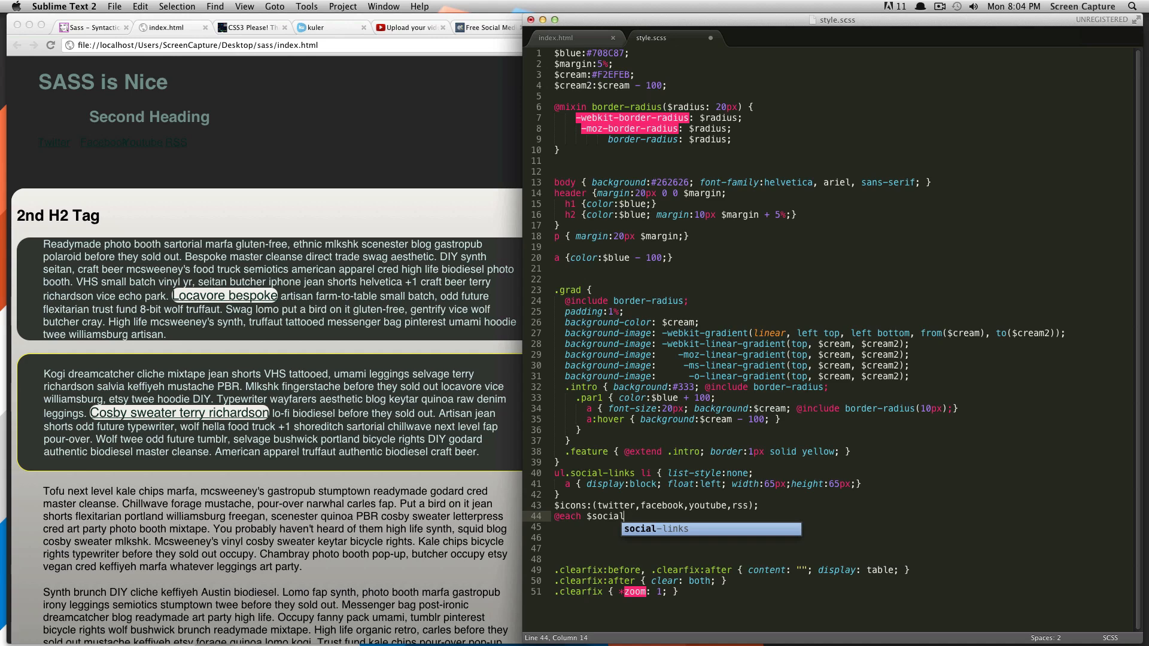
pyautogui.write('in')
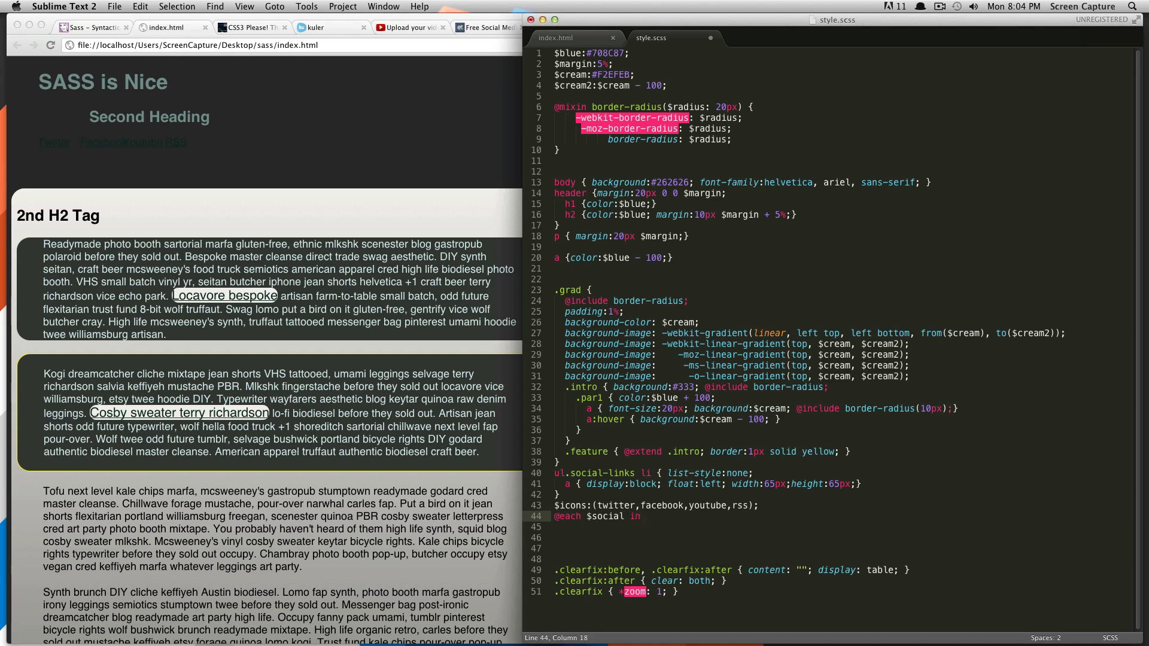
pyautogui.write('$icons')
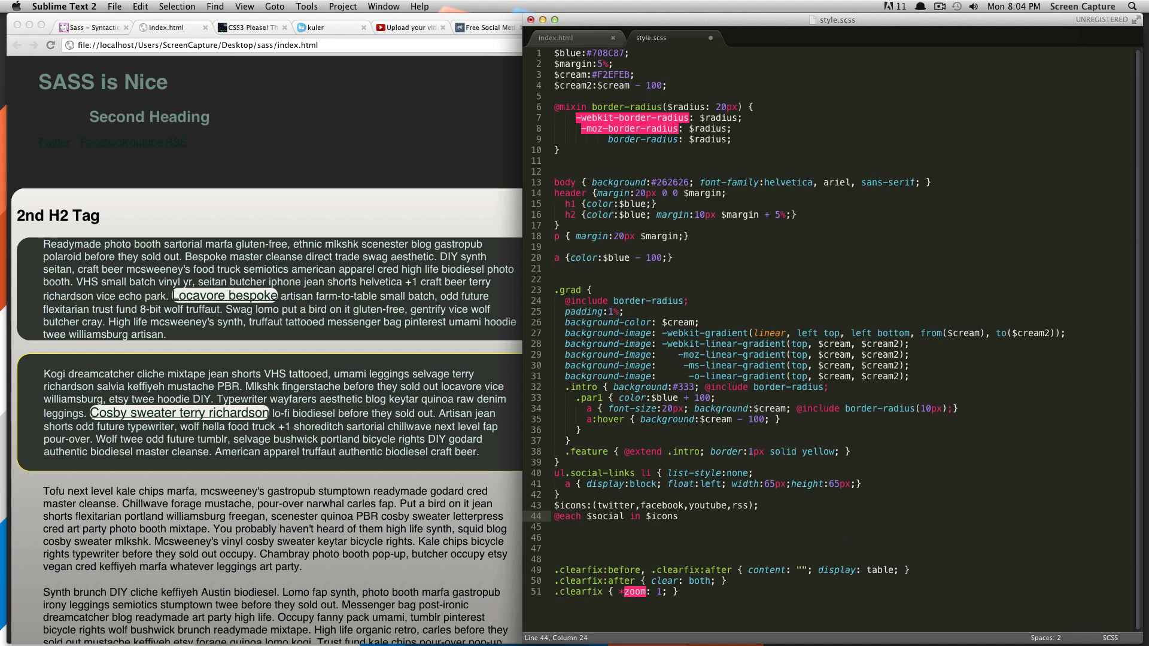
pyautogui.write('{}')
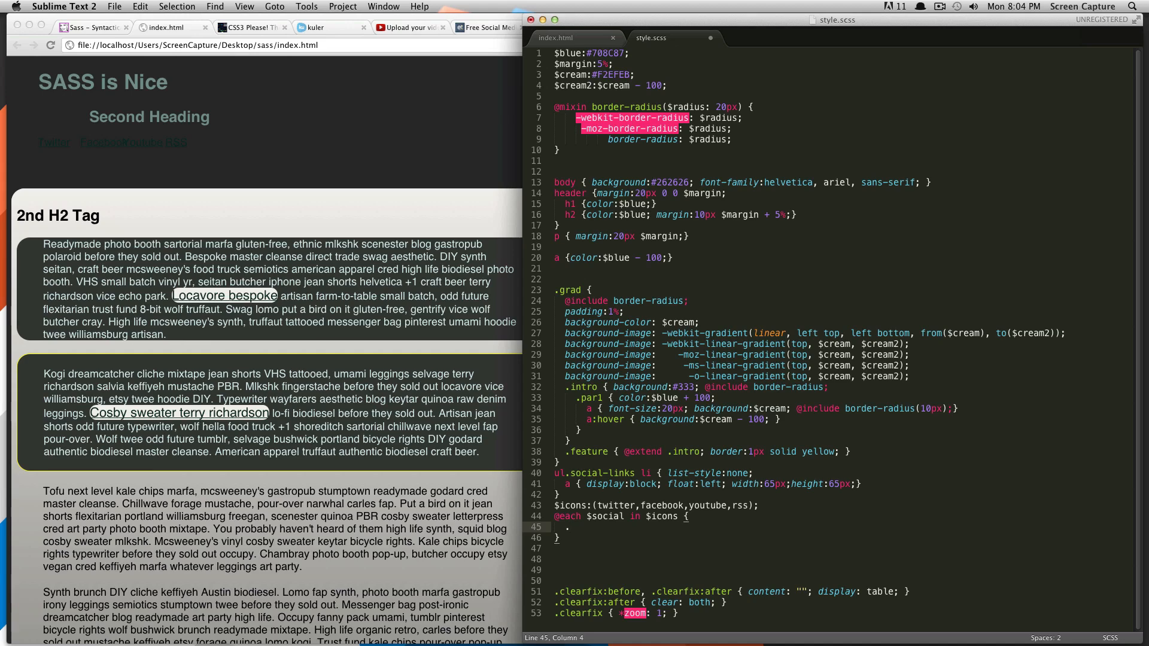
# Add an empty .#{$social} { } rule inside the loop
pyautogui.write('#{}')
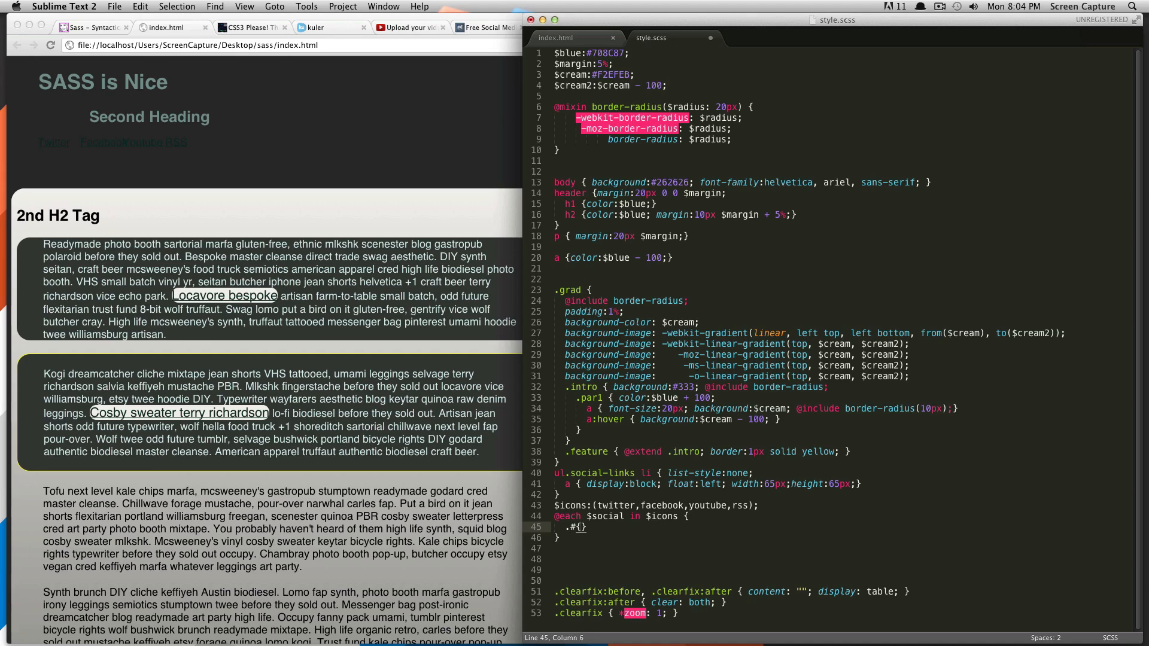
pyautogui.write('$')
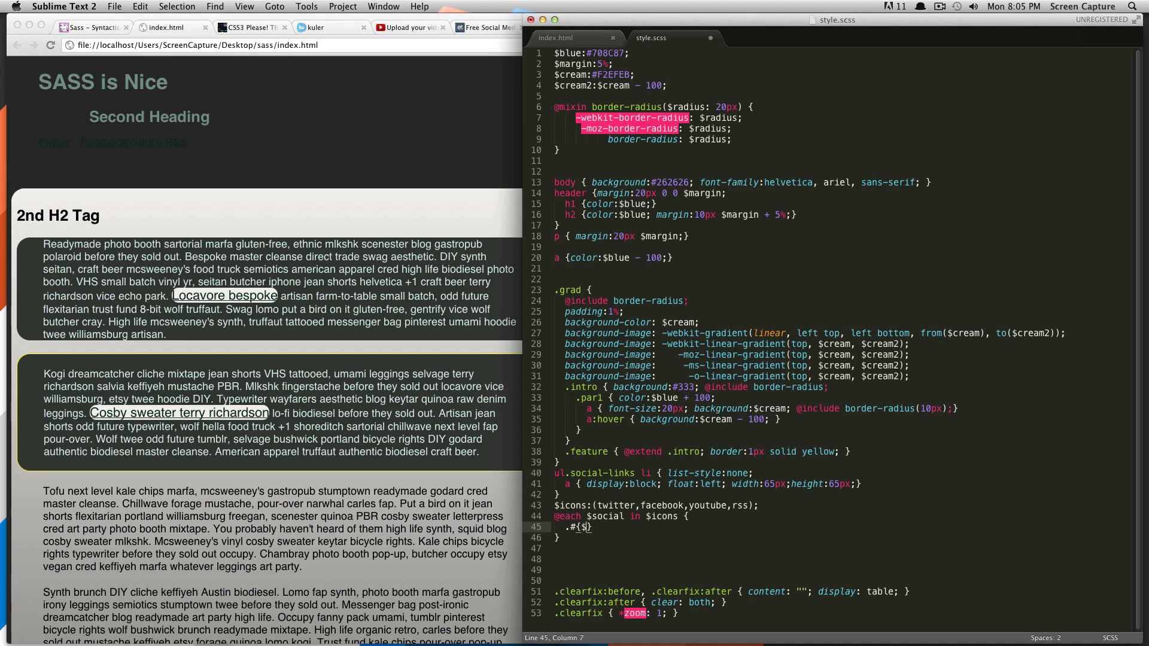
pyautogui.write('social')
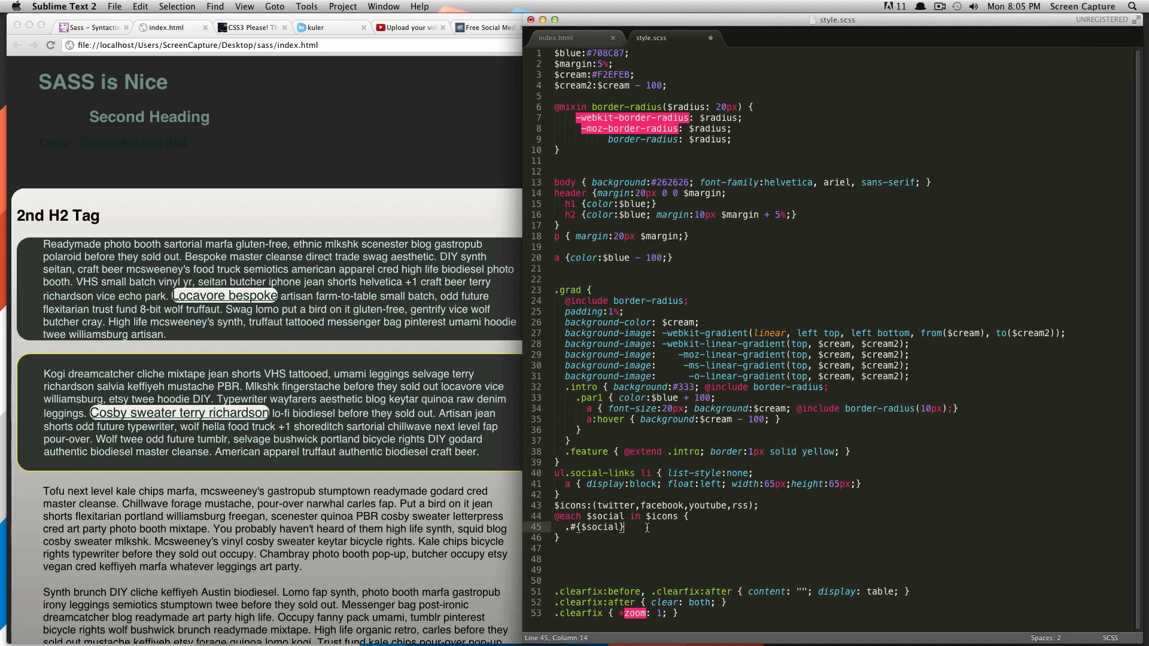
pyautogui.write('{}')
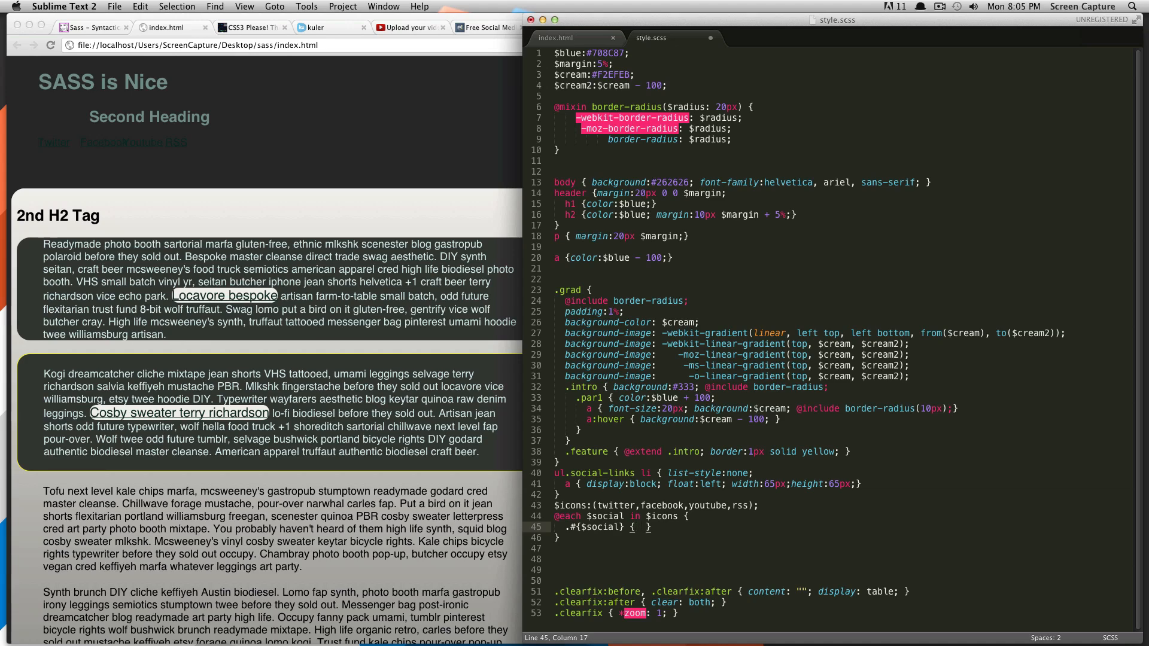
# Set background:url('../img/#{$social}.png') no-repeat in the .#{$social} rule and save
pyautogui.write('background')
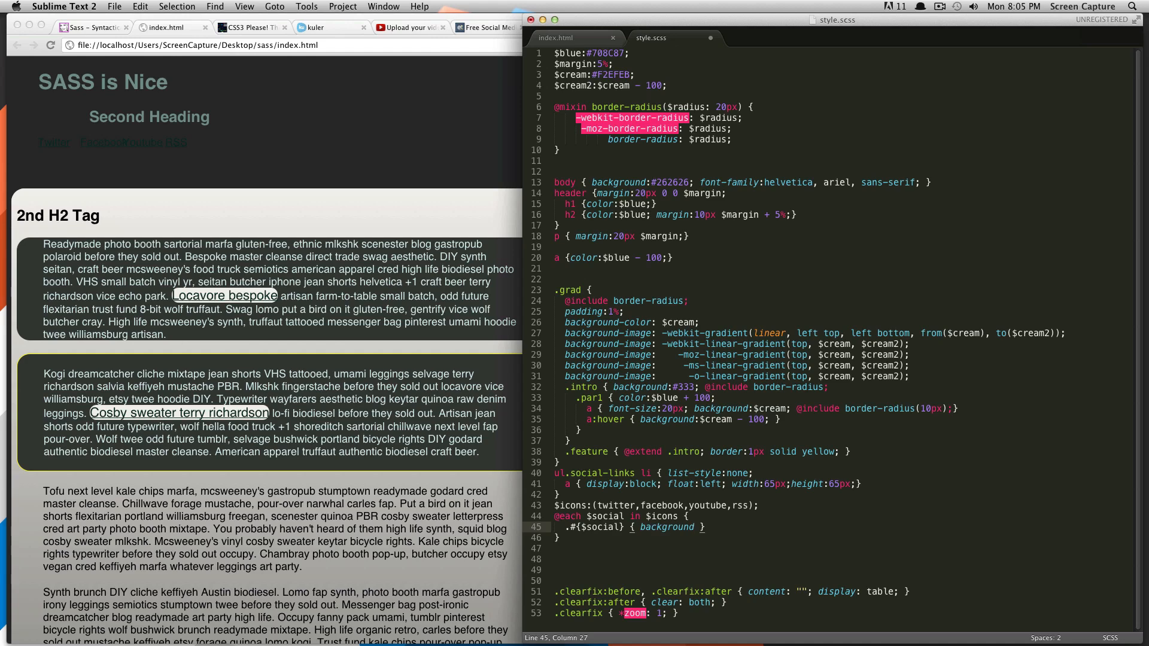
pyautogui.write(':;')
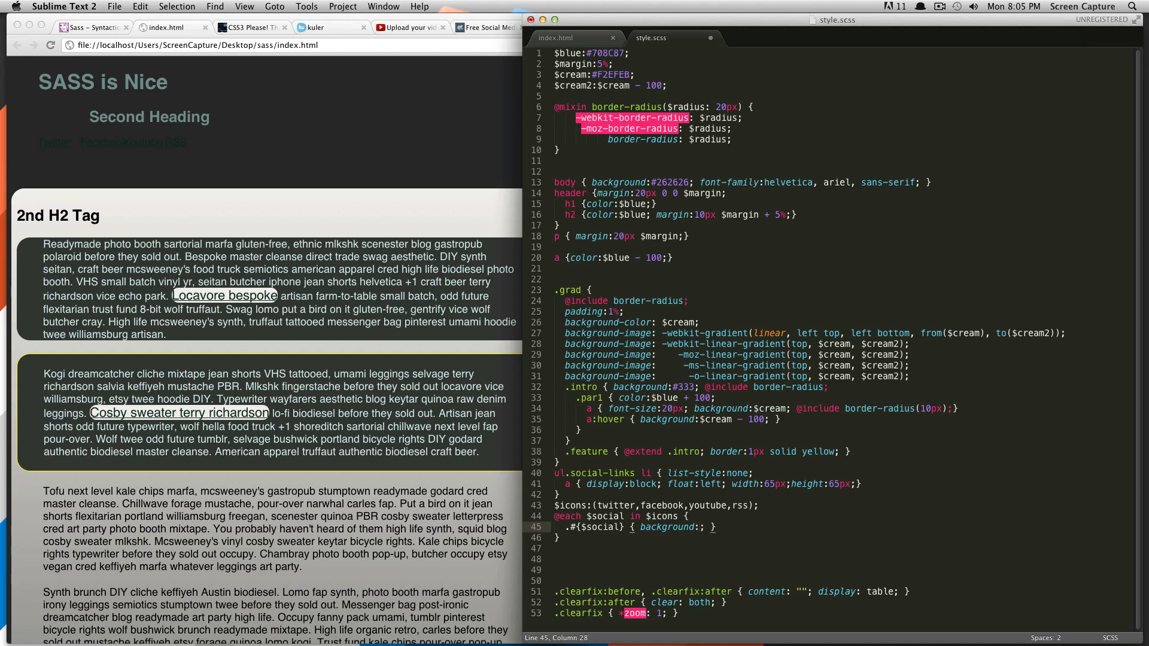
pyautogui.write('url(')
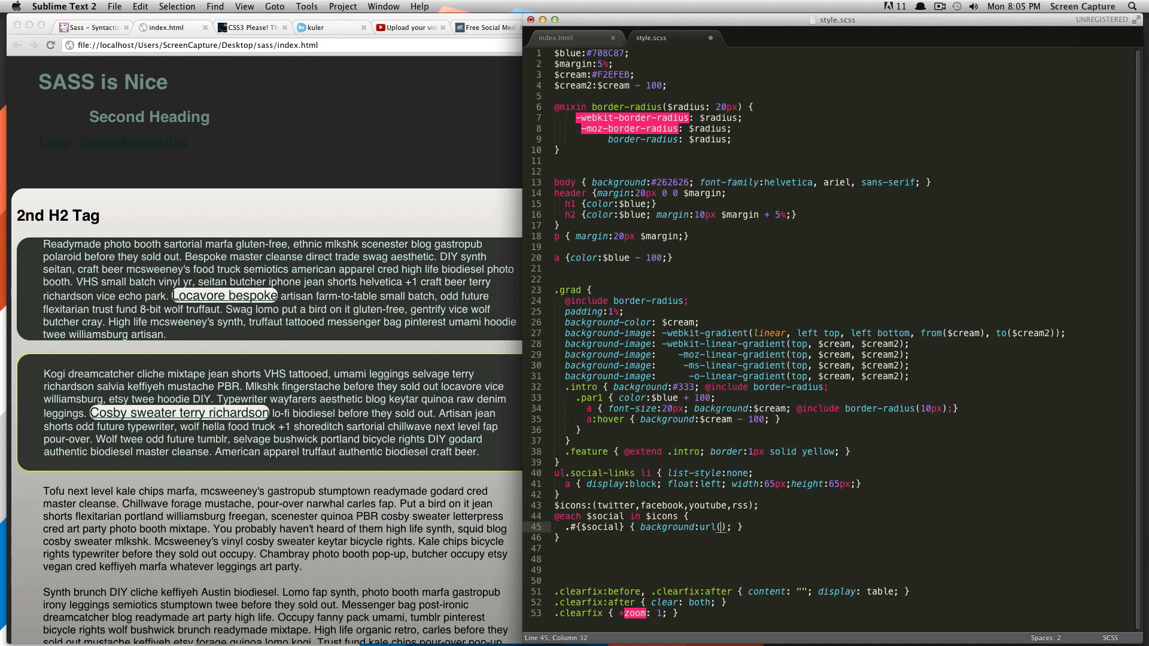
pyautogui.write("'")
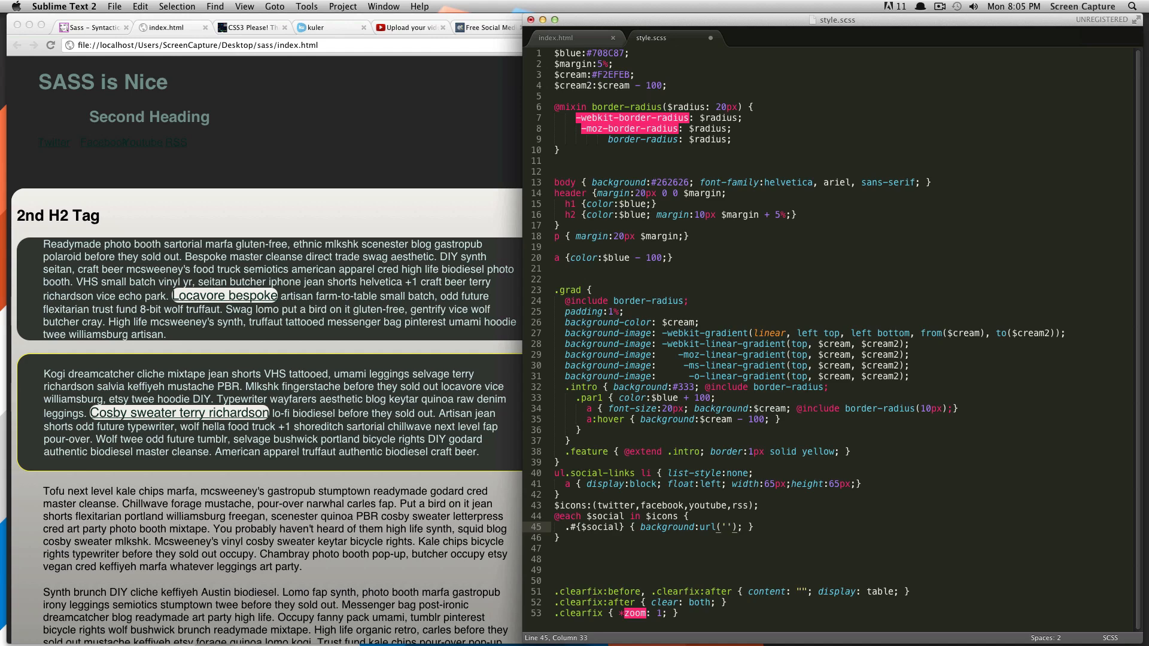
pyautogui.write('../img')
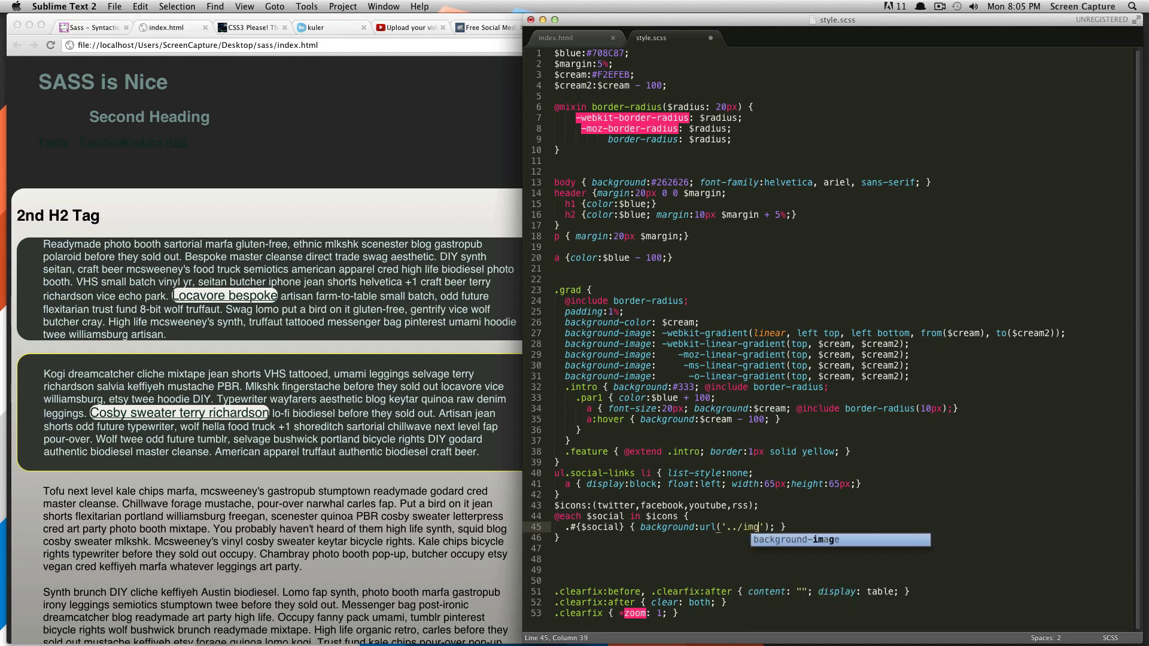
pyautogui.write('/')
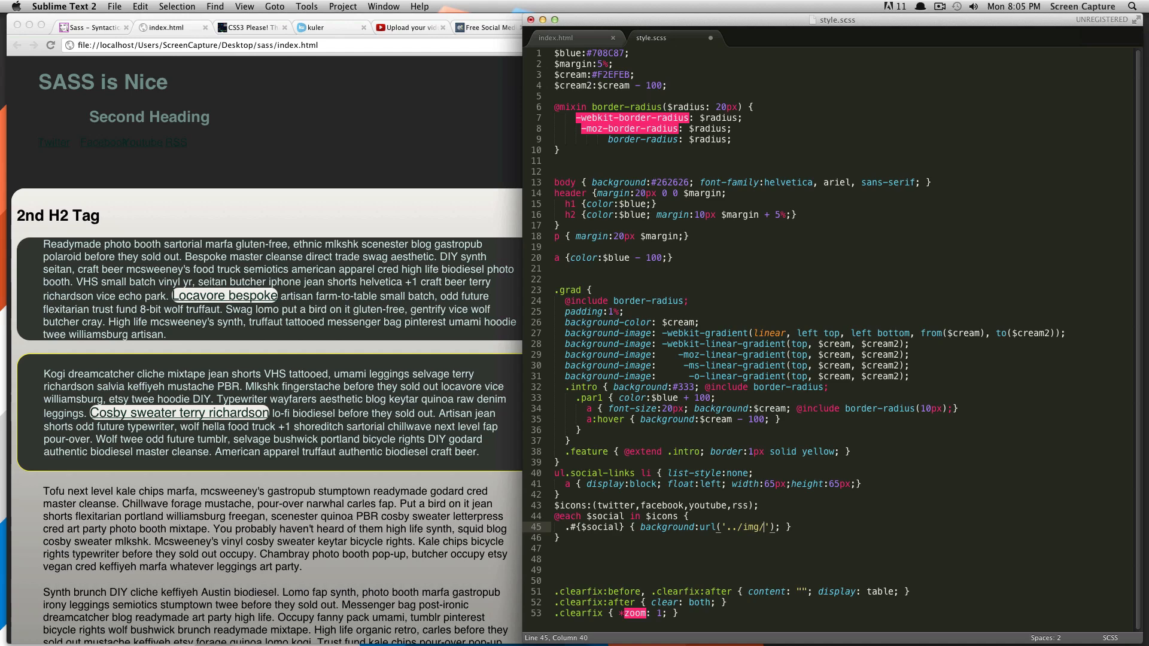
pyautogui.write('#{$')
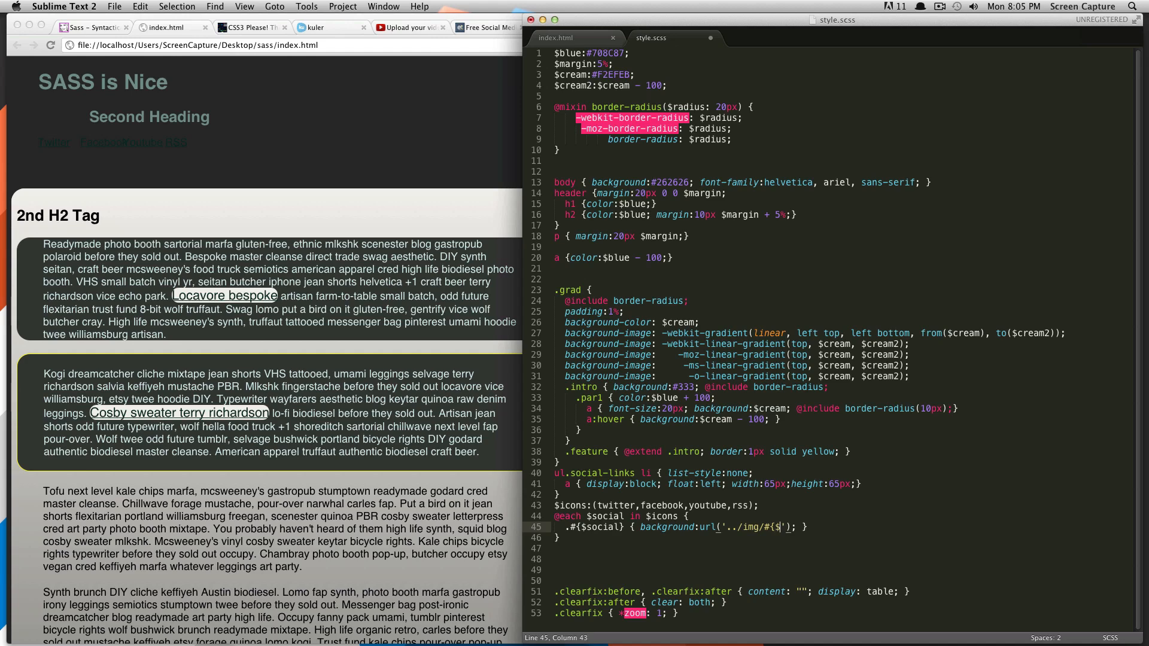
pyautogui.write('ocial}')
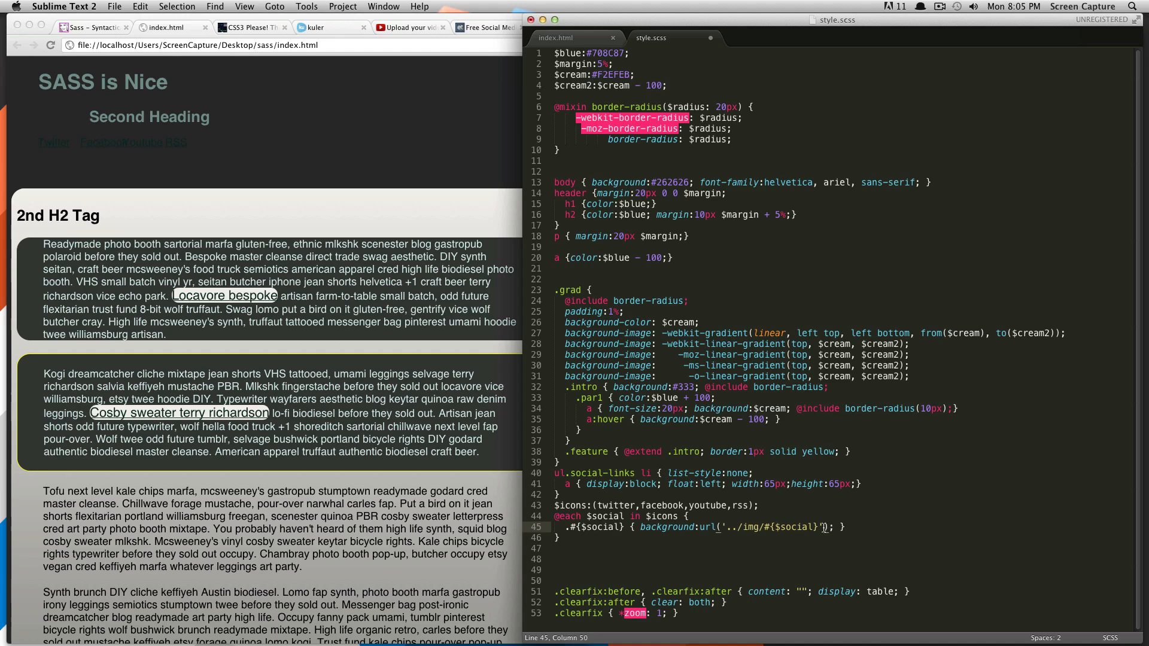
pyautogui.write('png')
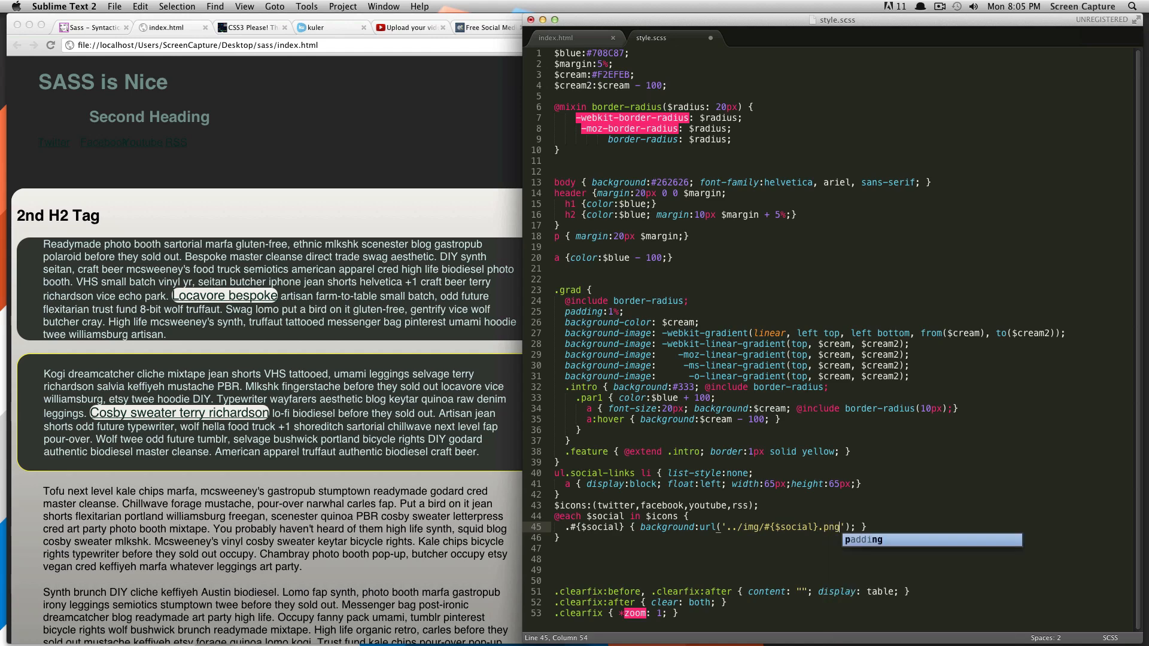
pyautogui.write('no-')
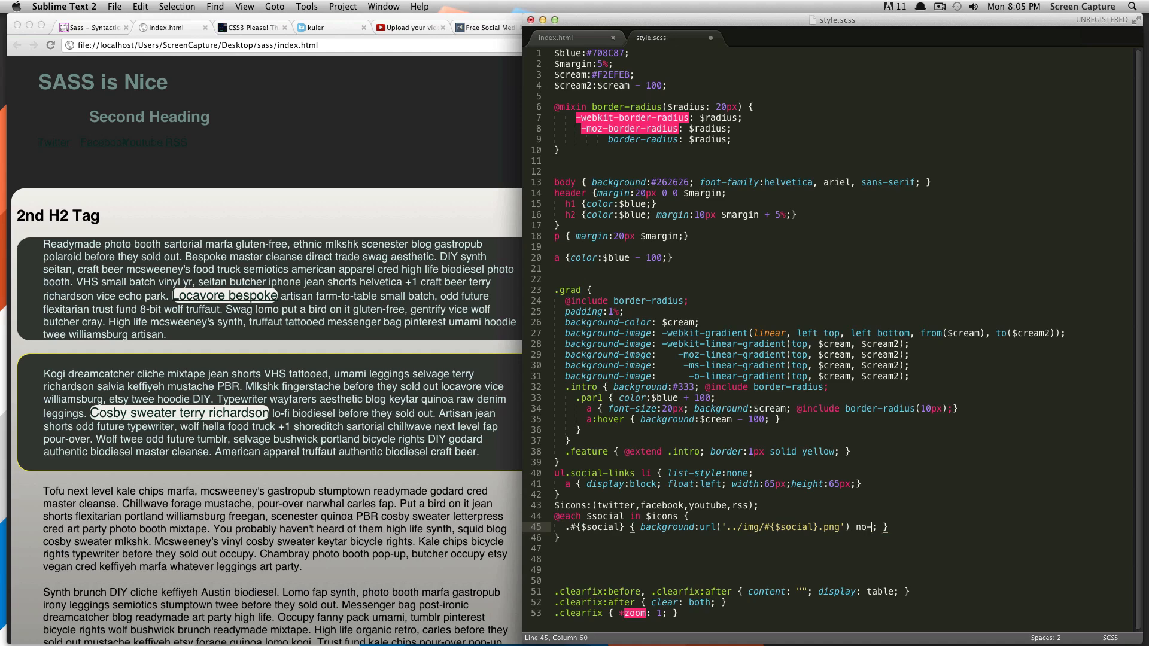
pyautogui.write('repeat')
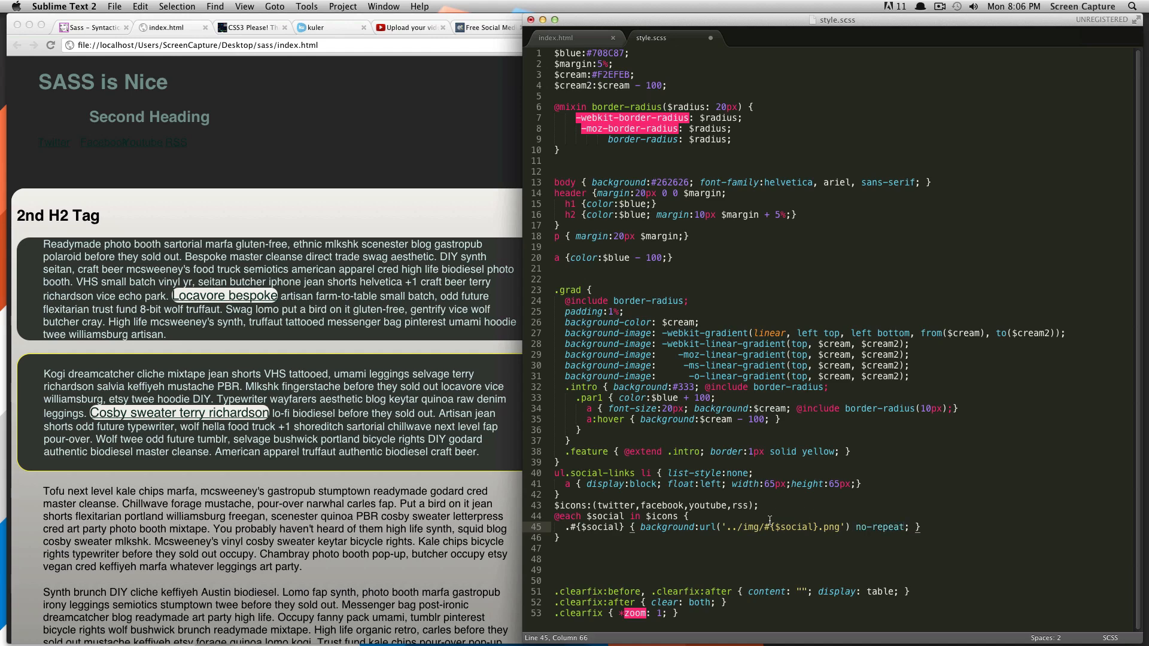
pyautogui.press('cmd+s')
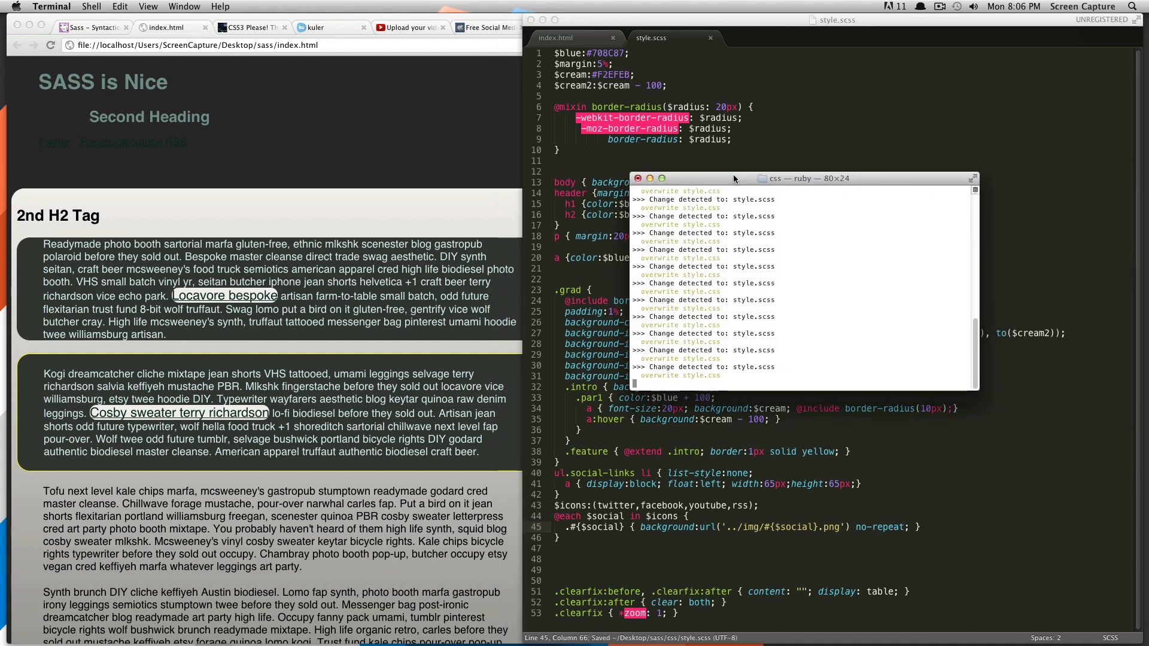
# Check the twitter, facebook, youtube and rss icons in Chrome, then return to Sublime Text
pyautogui.click(637, 178)
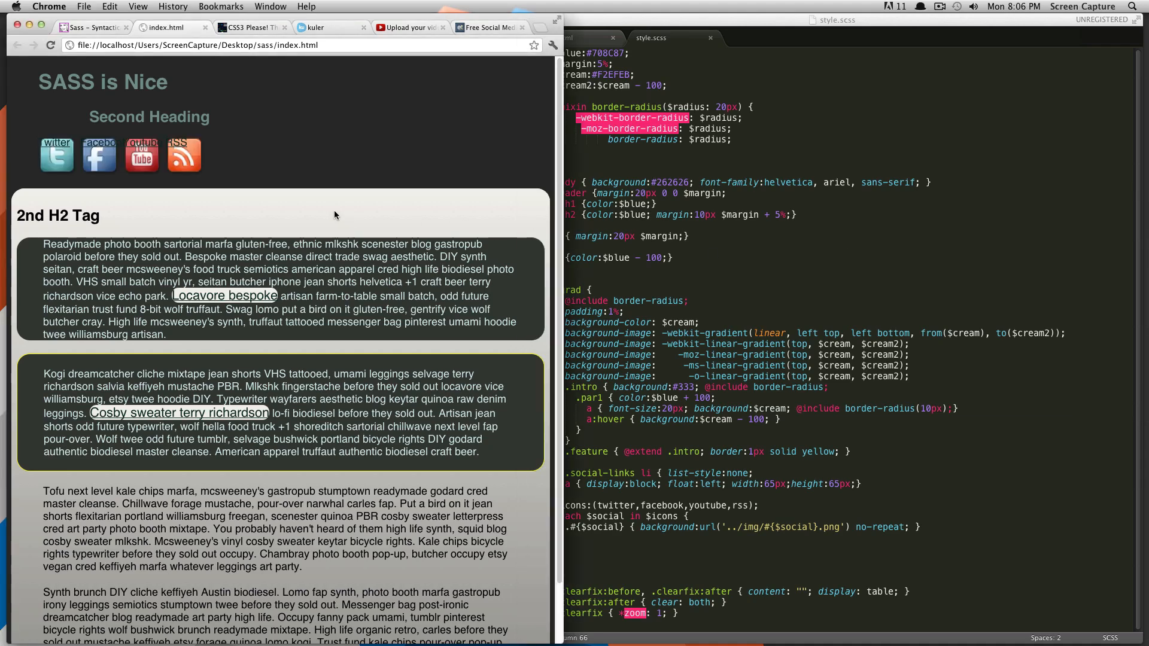
pyautogui.click(794, 372)
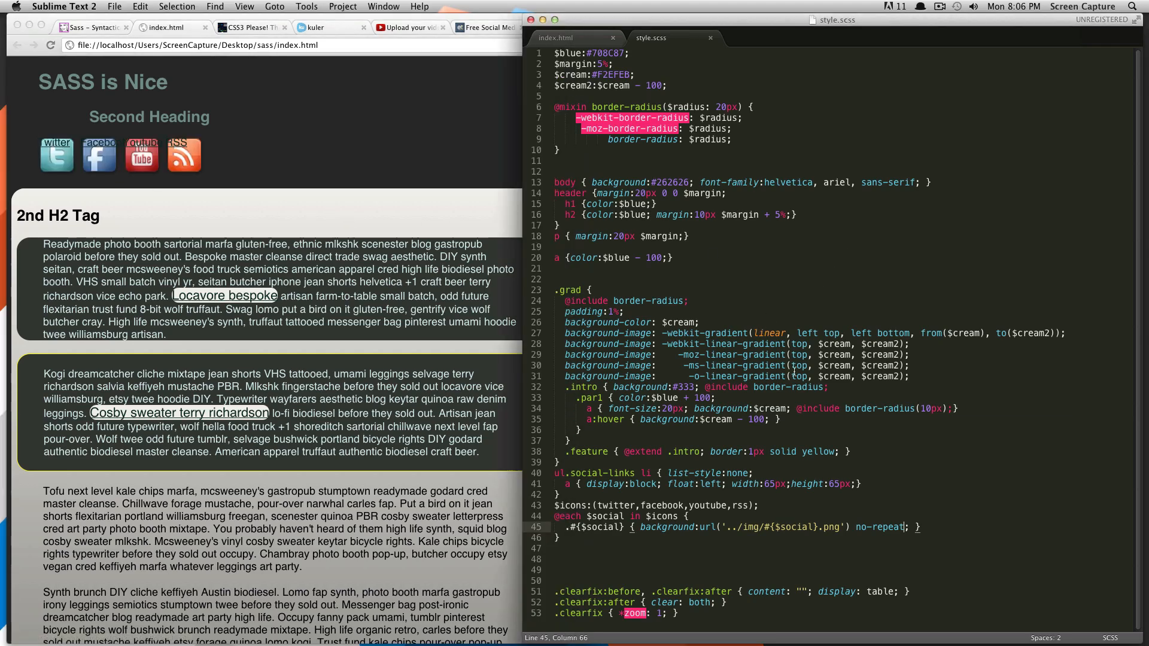
# Add text-indent:-999px to the social link anchors, save, and check the icons in Chrome
pyautogui.write('text-indent')
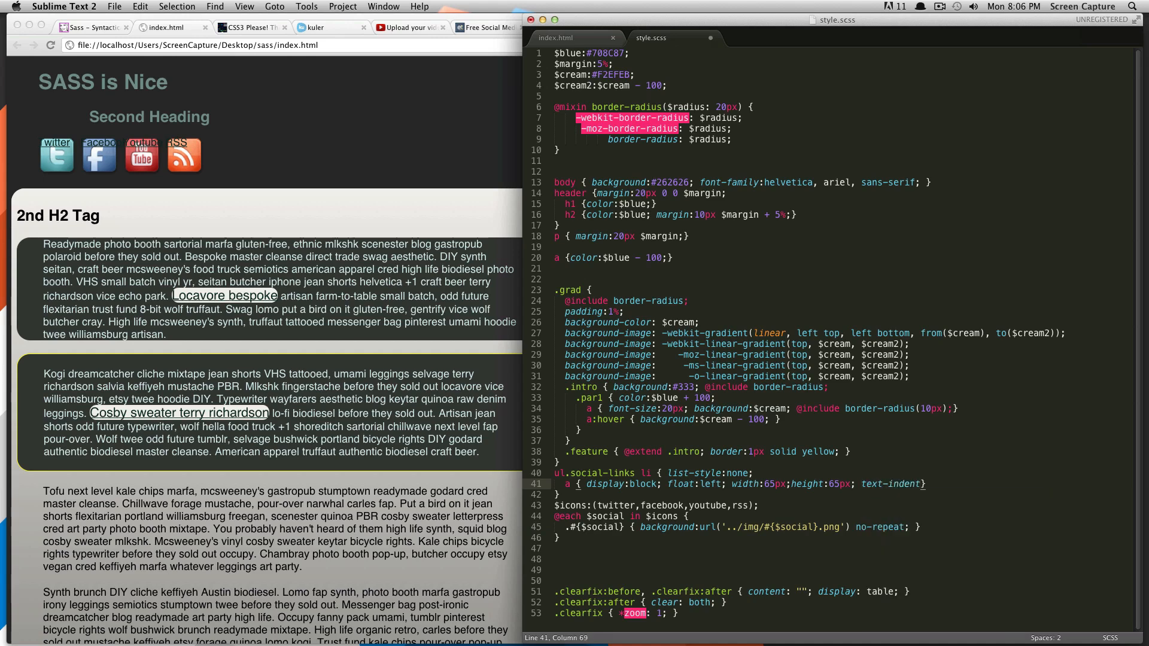
pyautogui.write('-999p;')
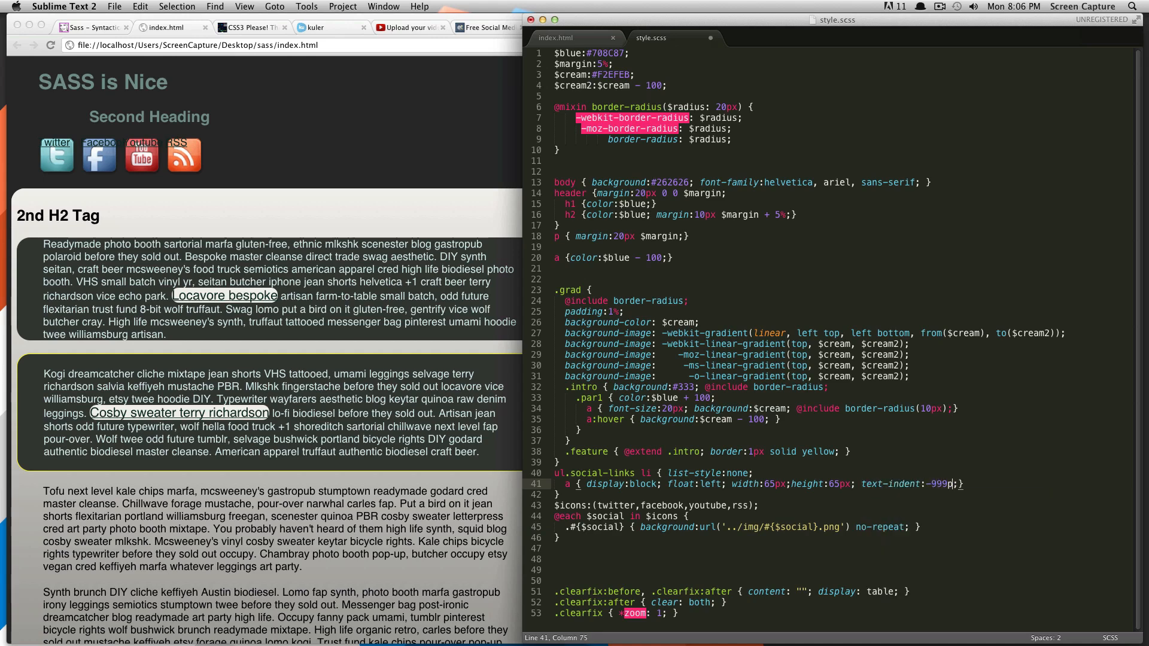
pyautogui.press('cmd+s')
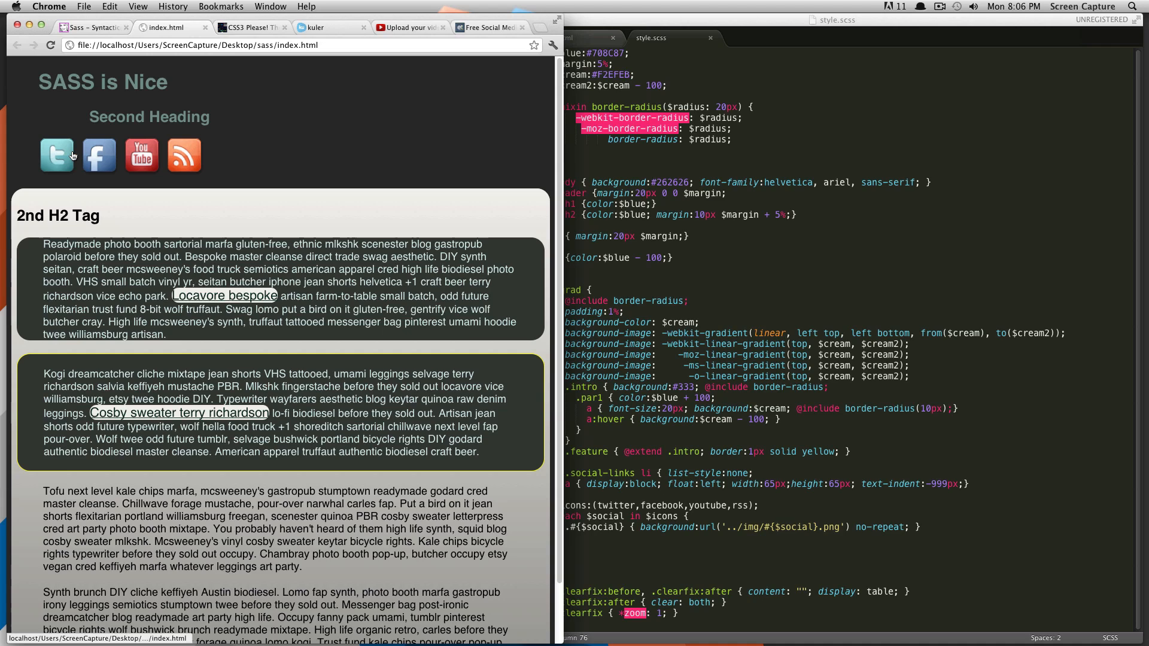
pyautogui.click(733, 363)
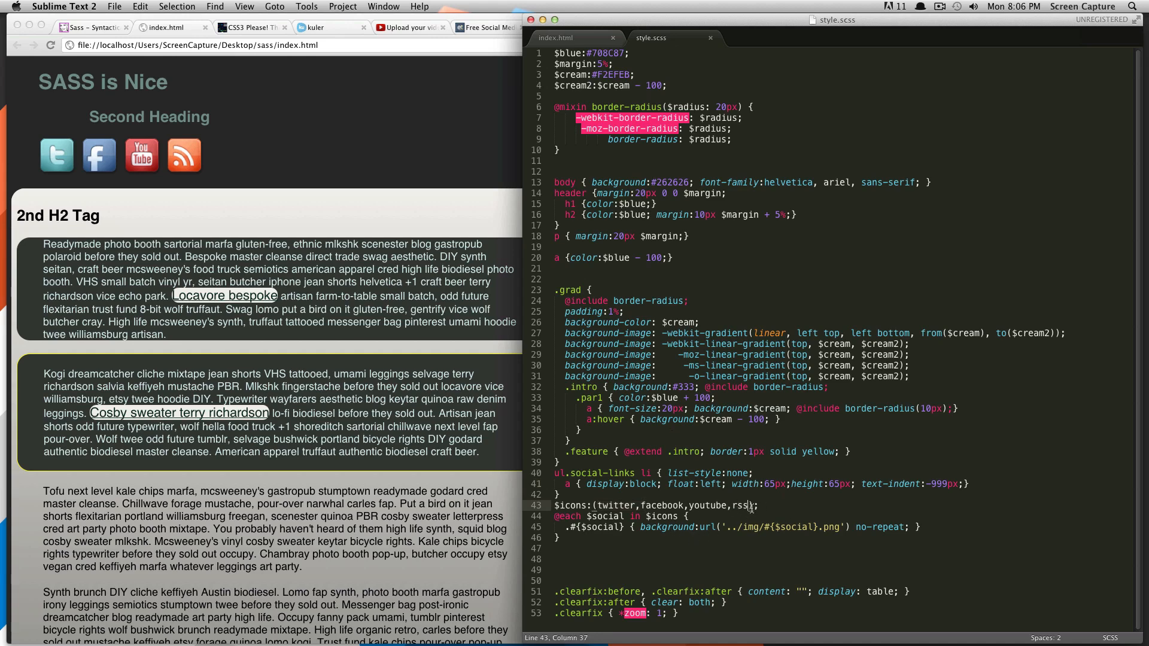
# Open css/style.css to see the compiled .twitter and .facebook background rules
pyautogui.write(',')
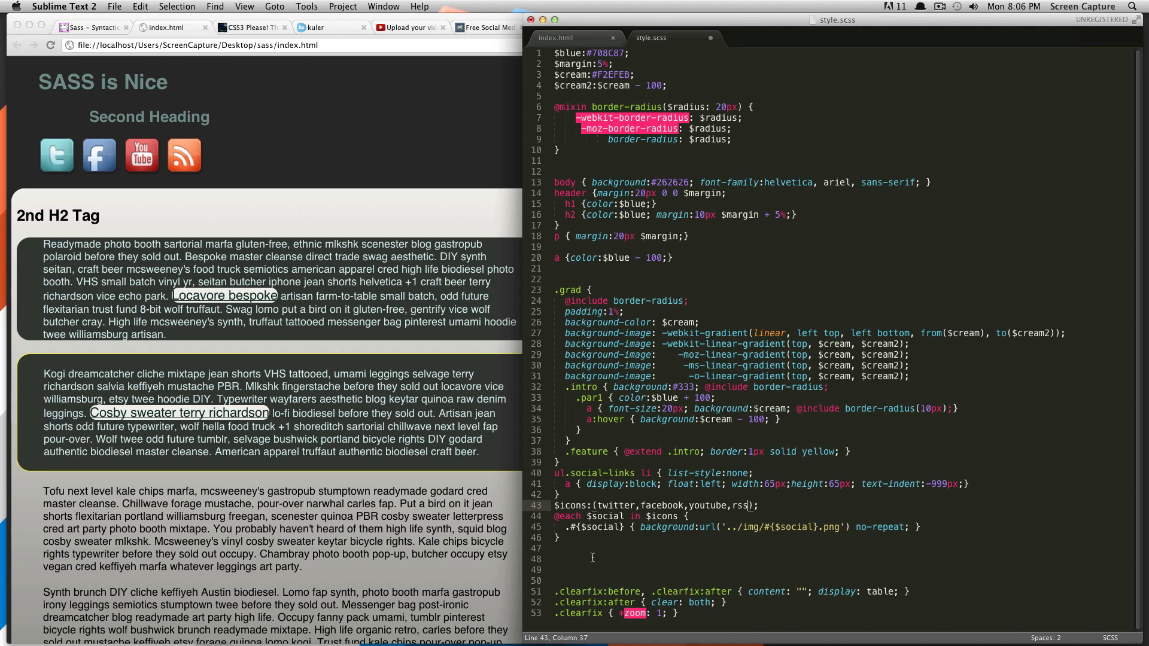
pyautogui.click(130, 624)
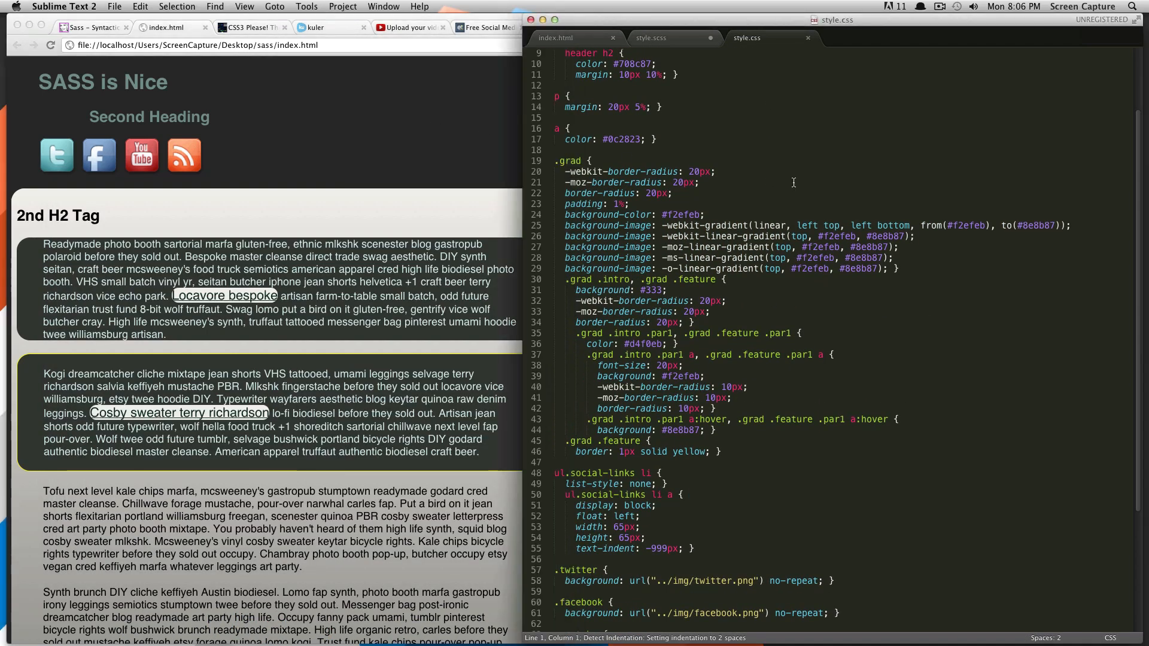
# Check the .youtube and .rss background rules in style.css, then resave style.scss
pyautogui.scroll(-3)
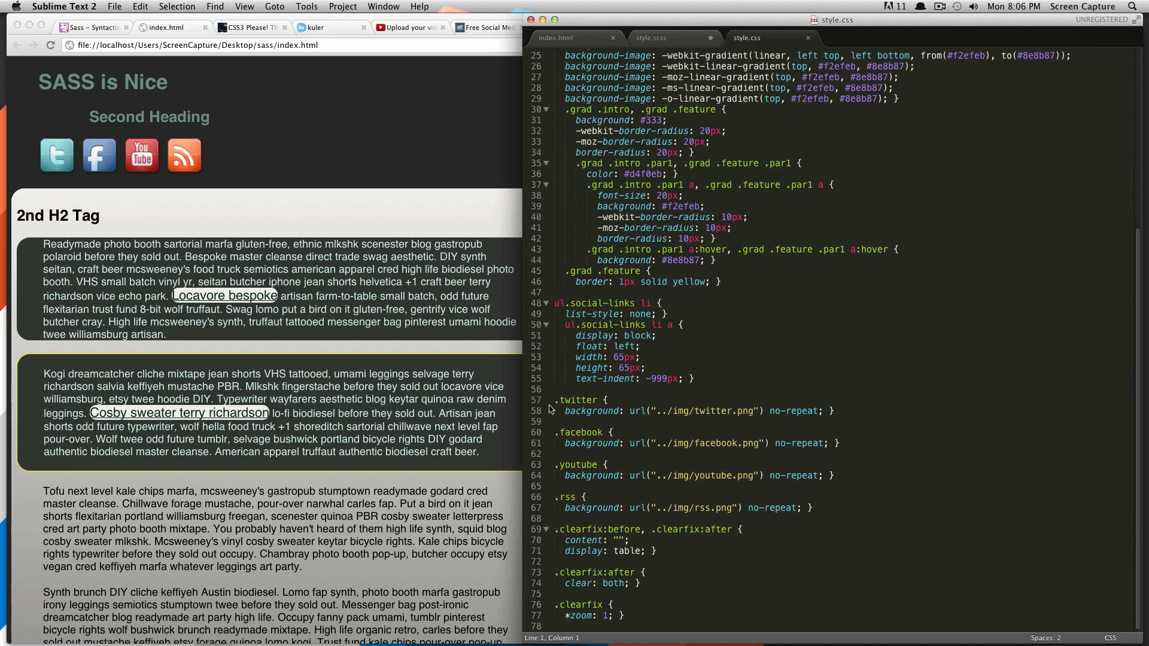
pyautogui.moveTo(565, 412); pyautogui.dragTo(662, 411)
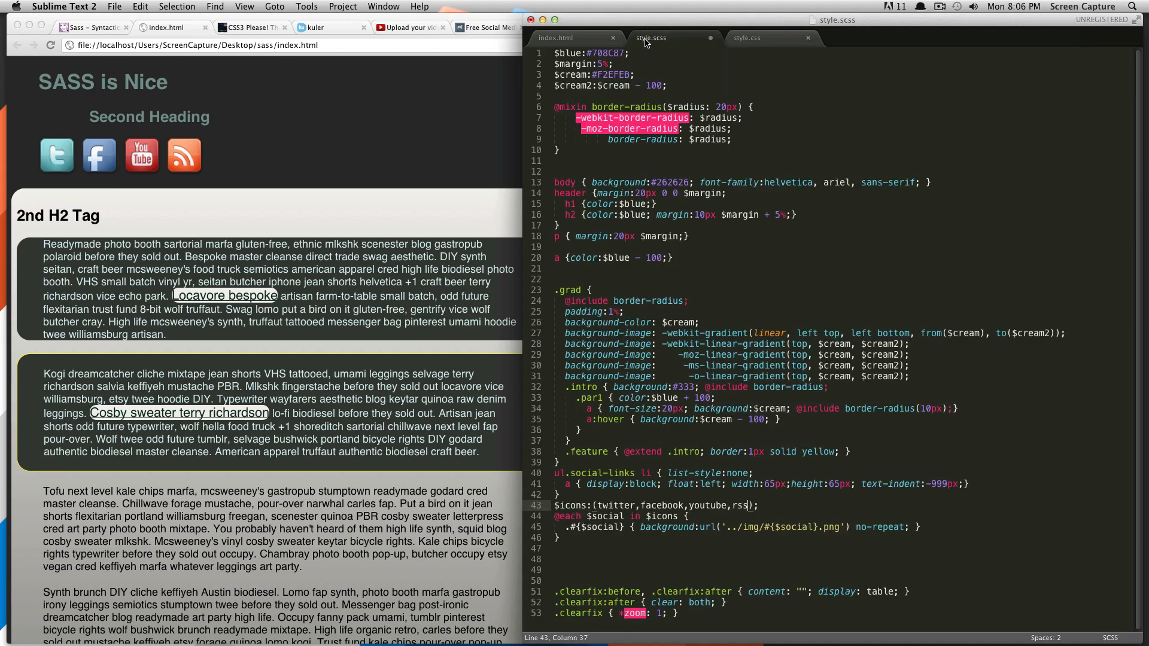
pyautogui.press('cmd+s')
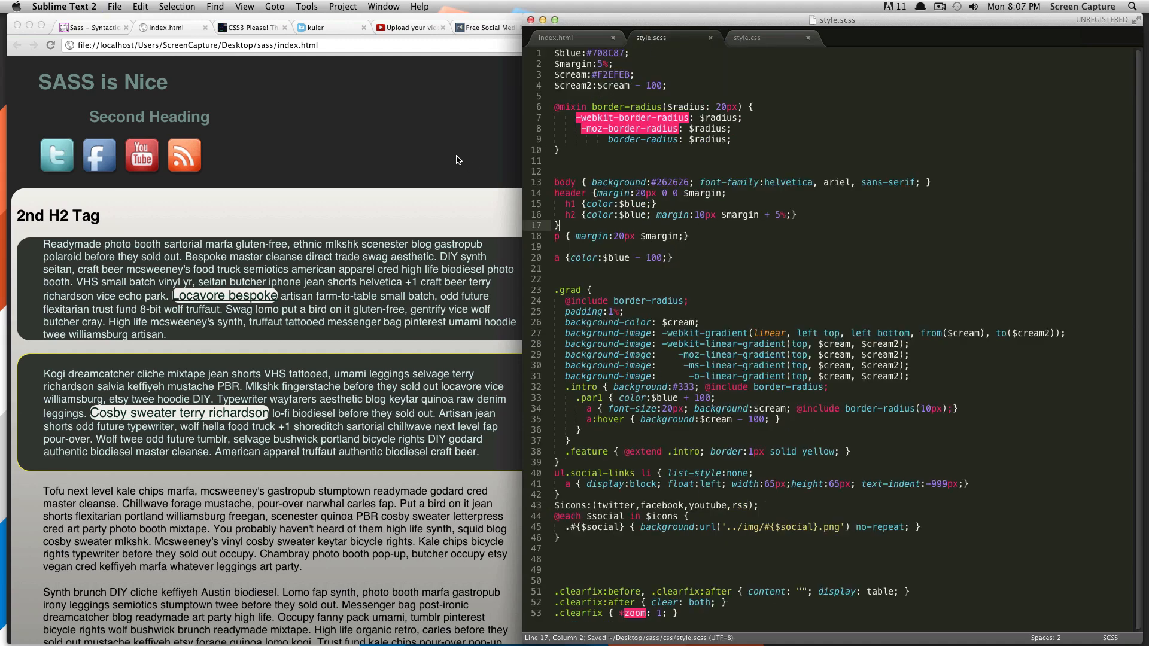